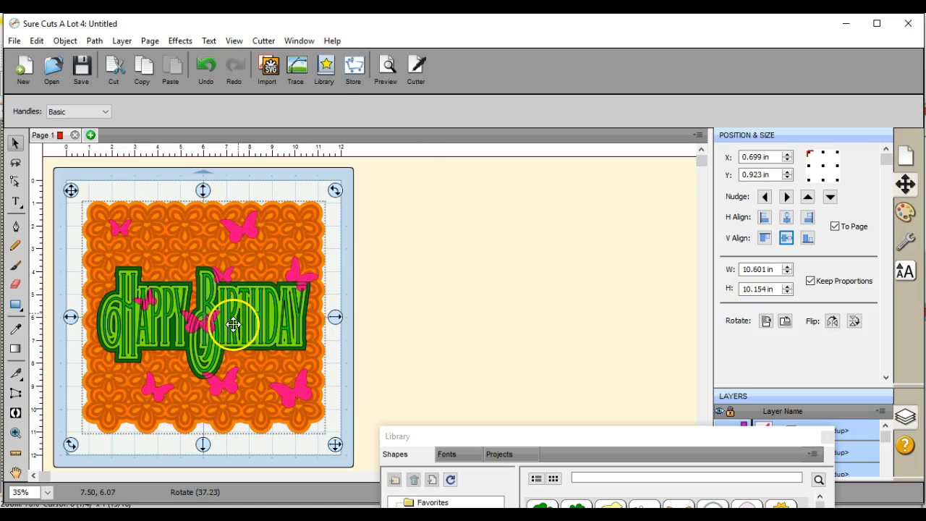
Delete the birthday card design from the mat and start a new document.
right_click(231, 324)
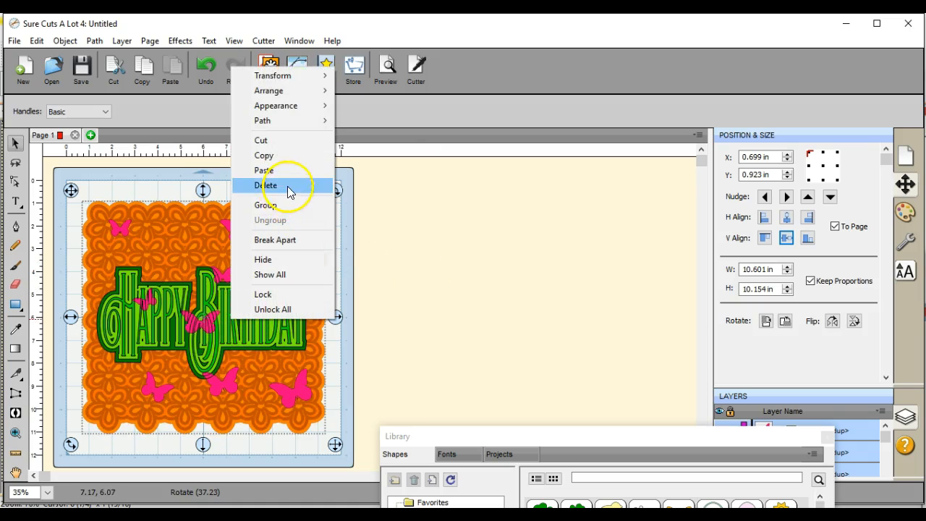
left_click(268, 185)
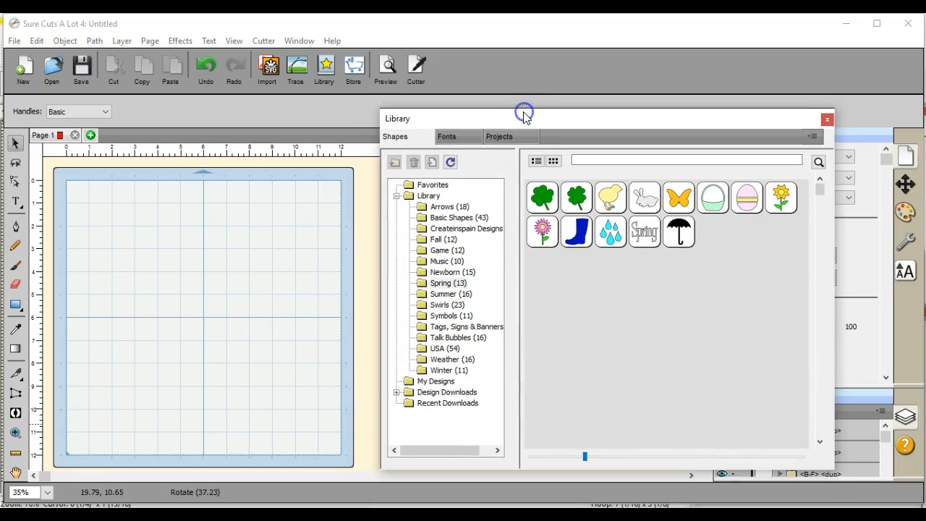
left_click(455, 217)
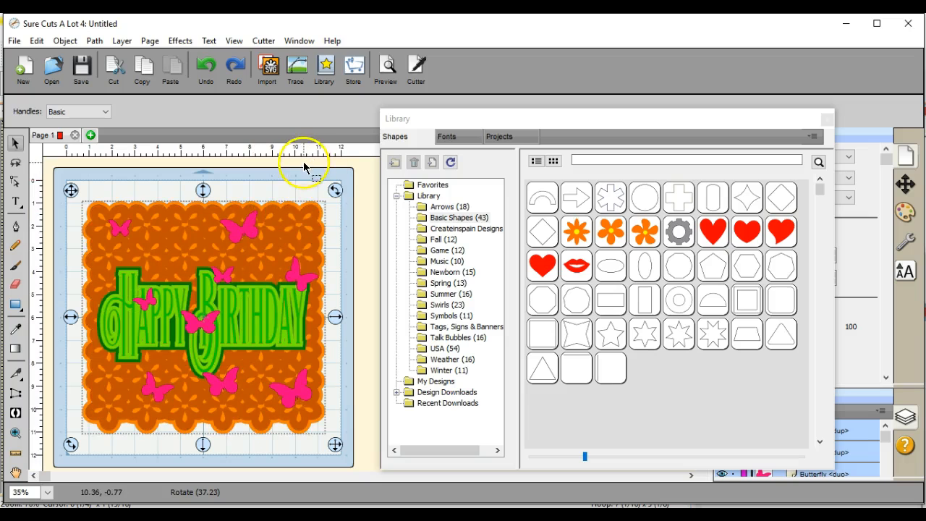
left_click_drag(304, 166, 284, 266)
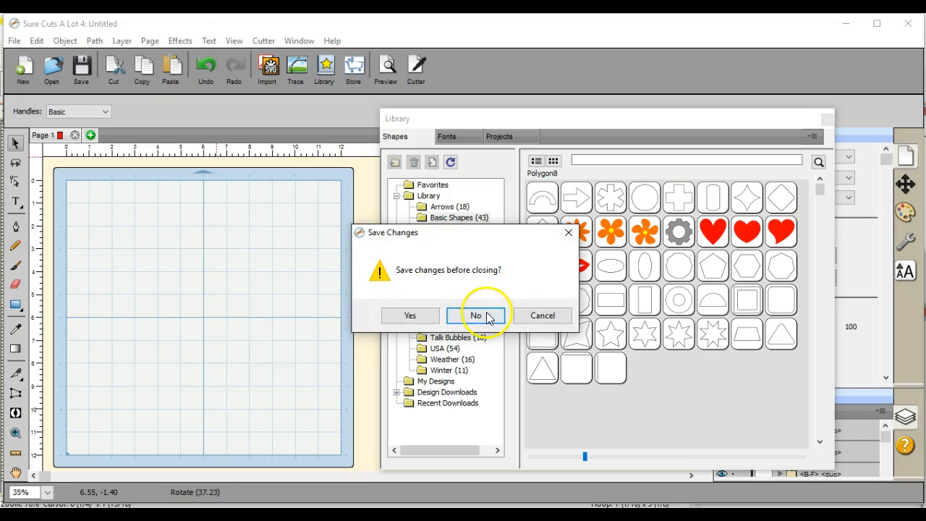
Discard the old design and enlarge the library flower to 3.000 in wide.
left_click(475, 315)
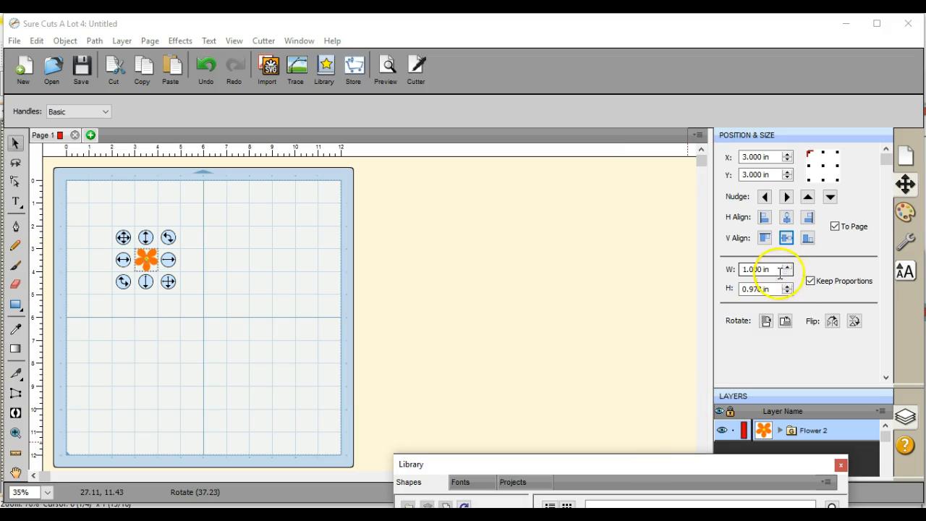
left_click(786, 266)
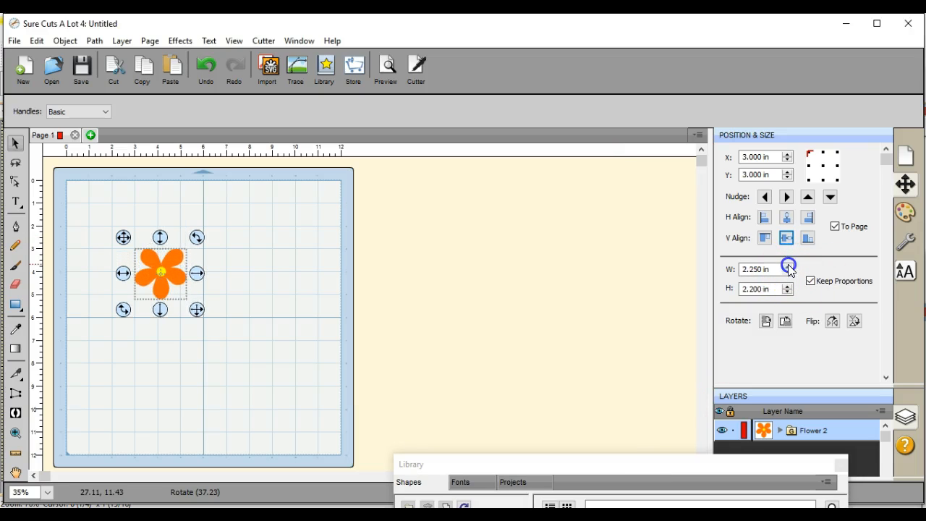
left_click(787, 265)
type("1.000")
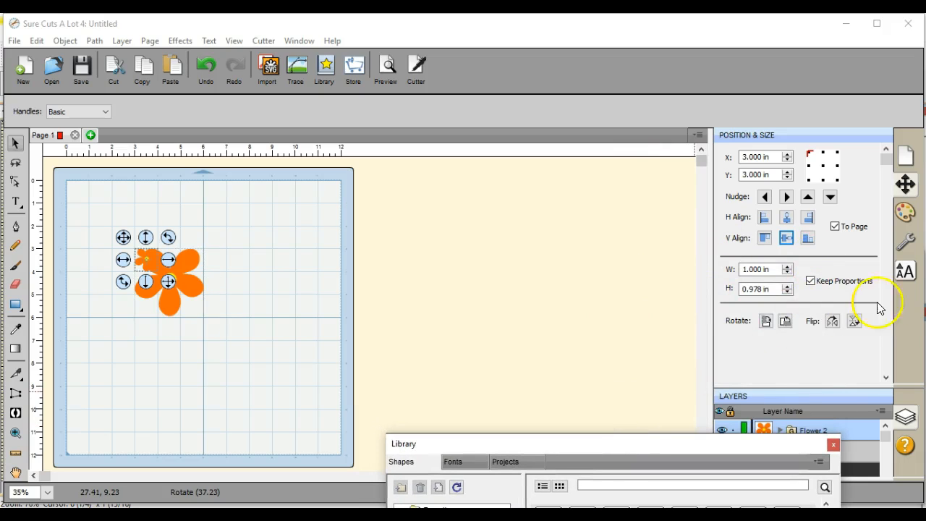
mouse_move(744, 245)
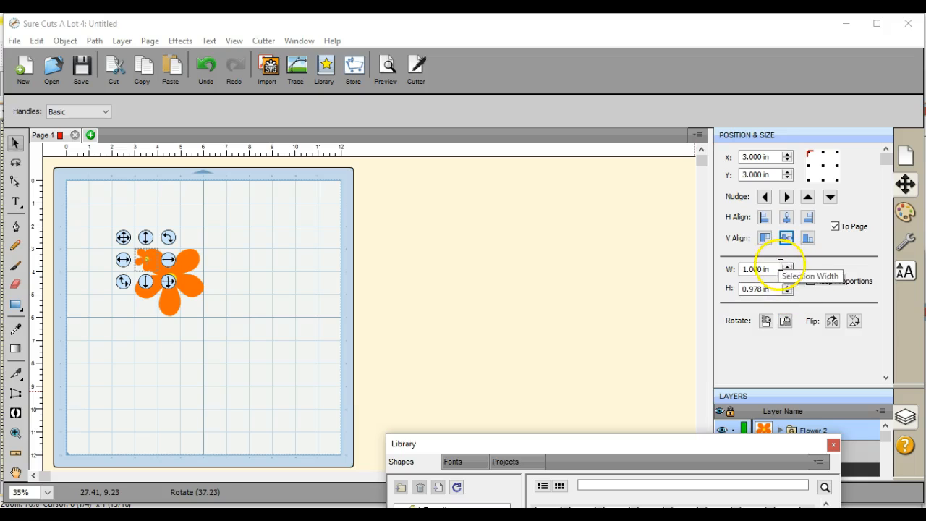
left_click(787, 266)
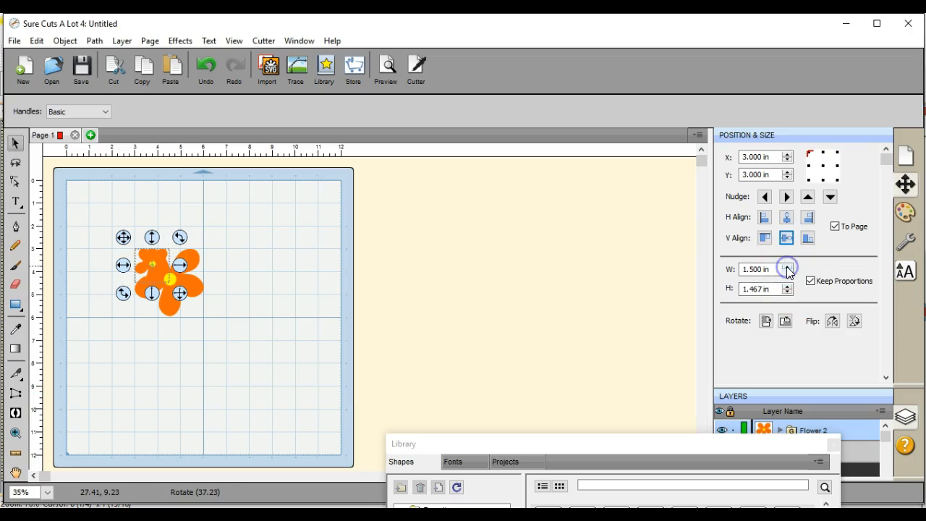
left_click(786, 265)
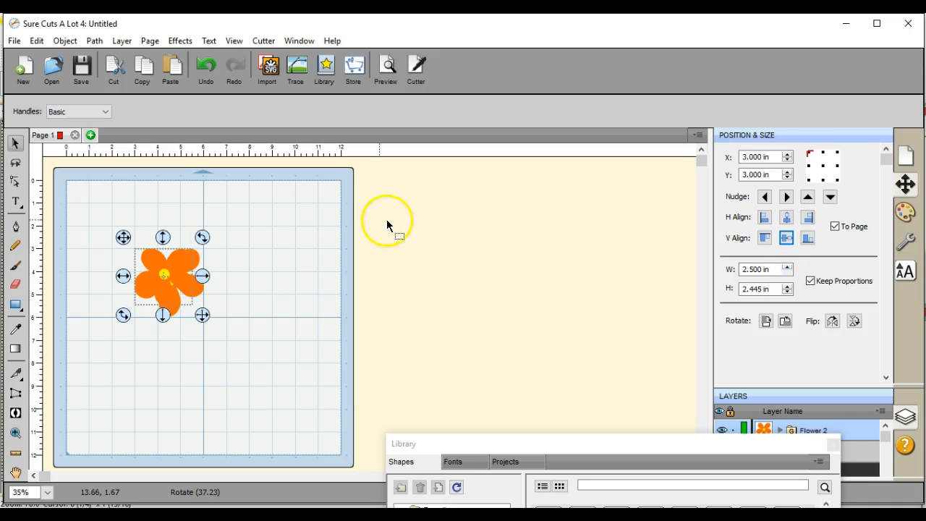
Reselect the flower and centre it on the mat.
left_click(114, 199)
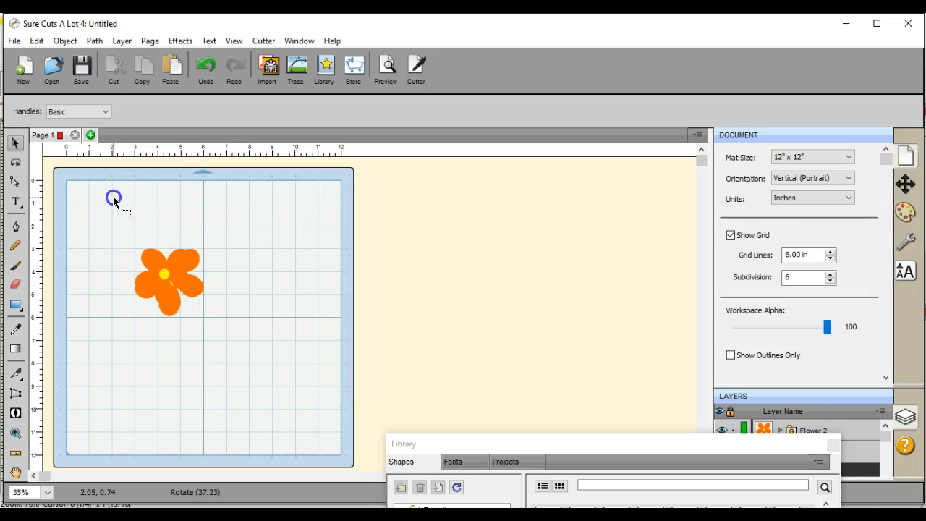
left_click(166, 282)
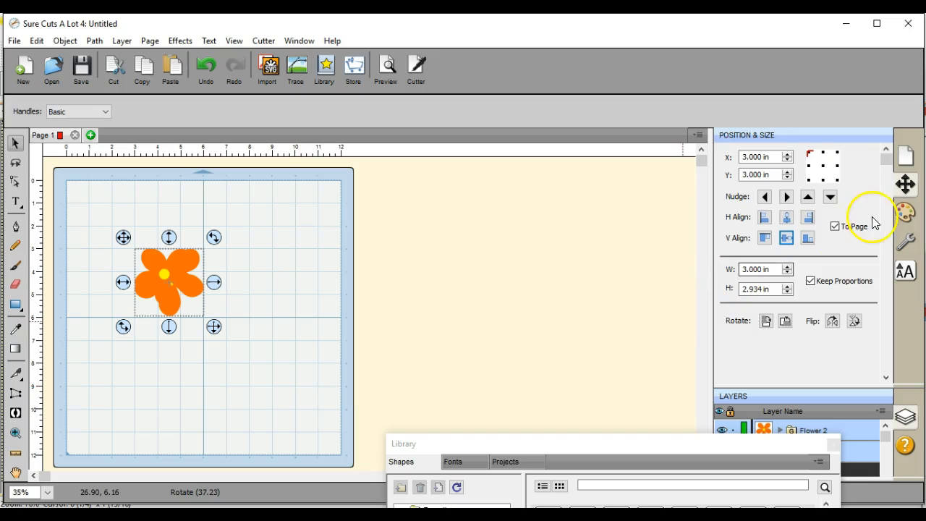
left_click(786, 217)
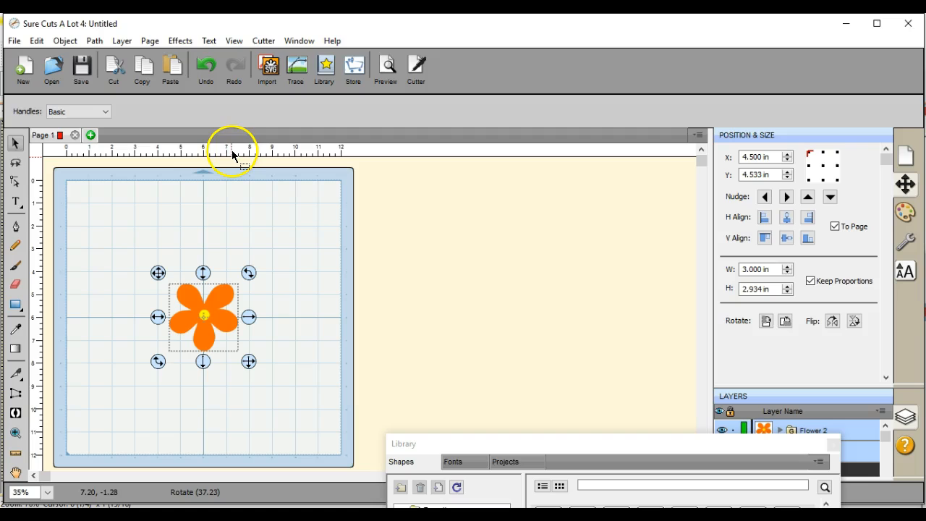
left_click(94, 41)
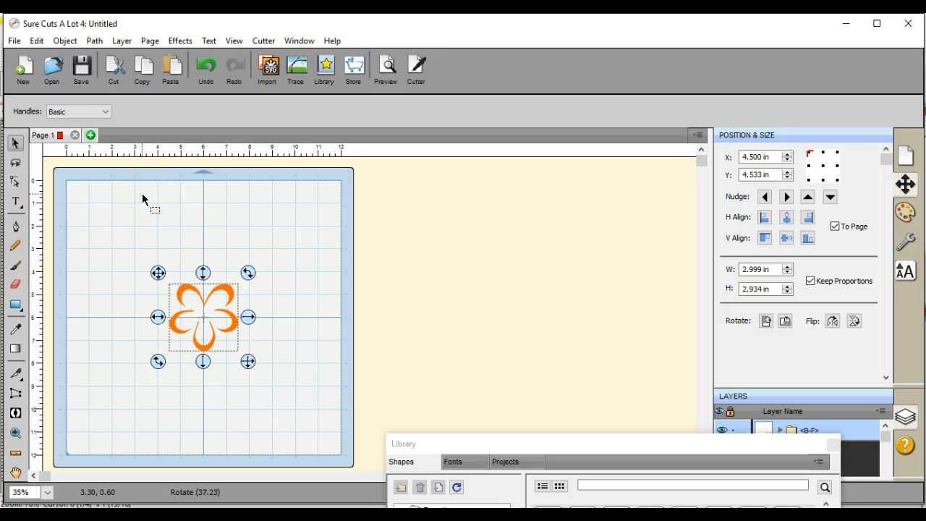
In Object > Duplicate, set 5 columns with -0.200 in horizontal spacing.
left_click(65, 40)
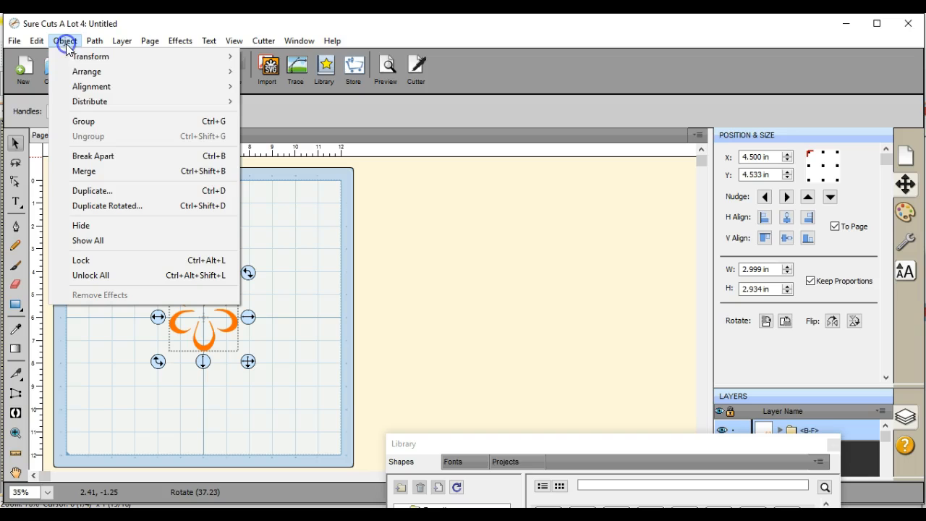
left_click(92, 190)
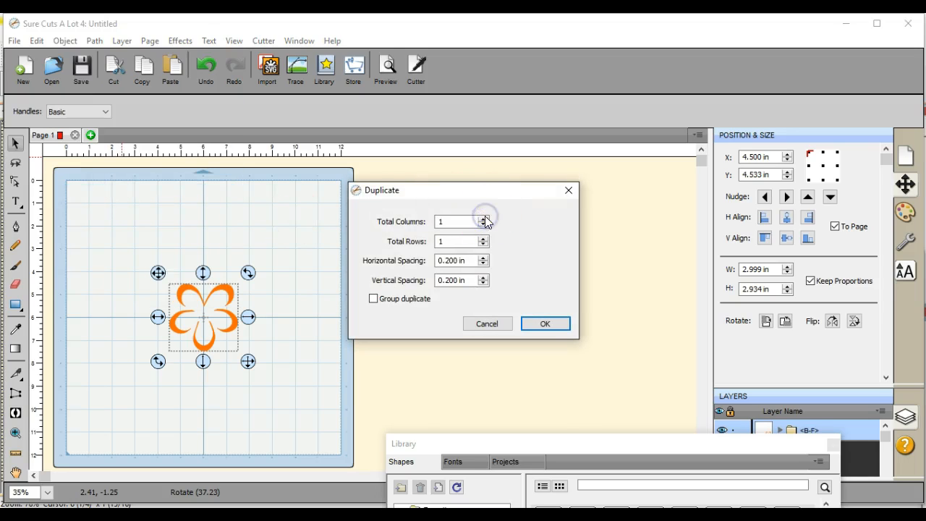
left_click(483, 217)
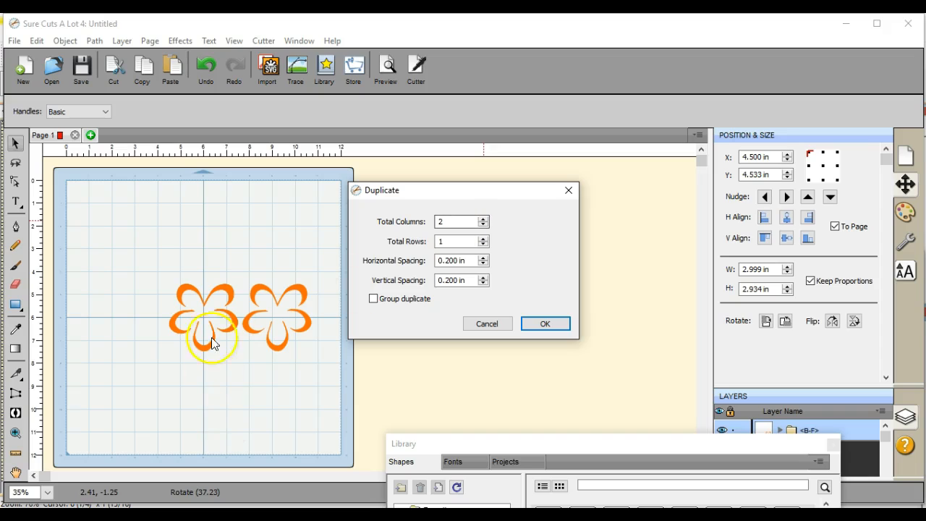
left_click(483, 263)
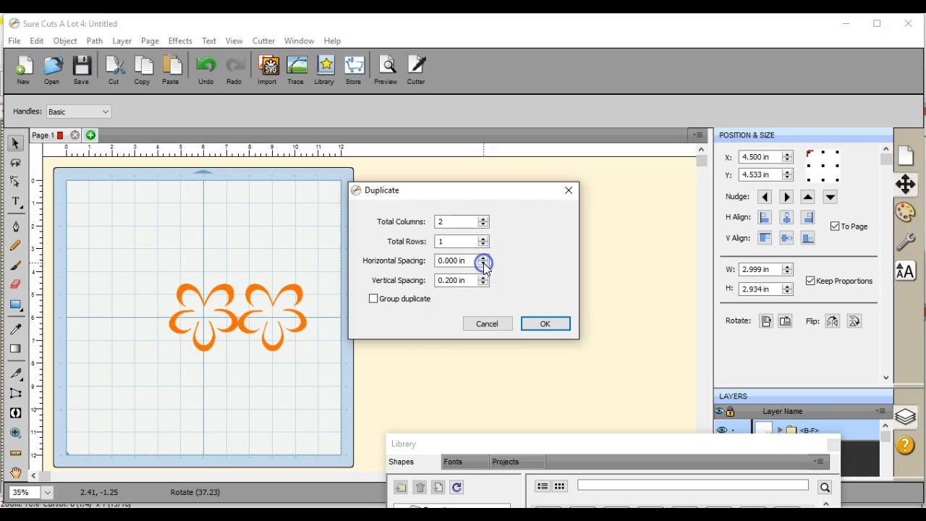
left_click(483, 263)
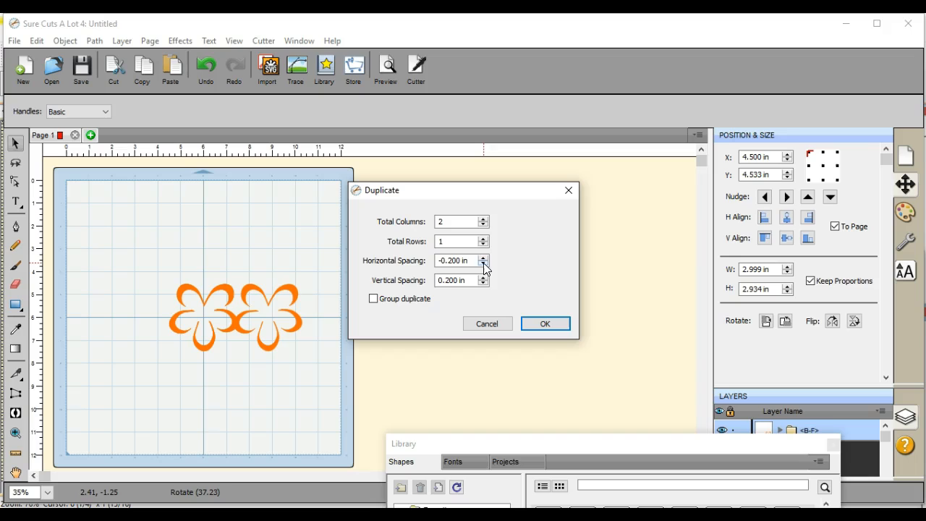
left_click(484, 219)
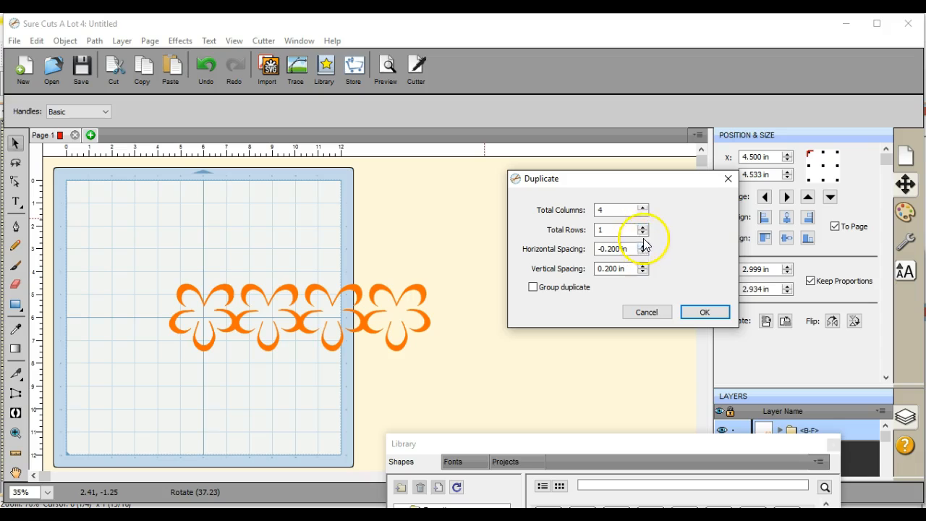
left_click(643, 207)
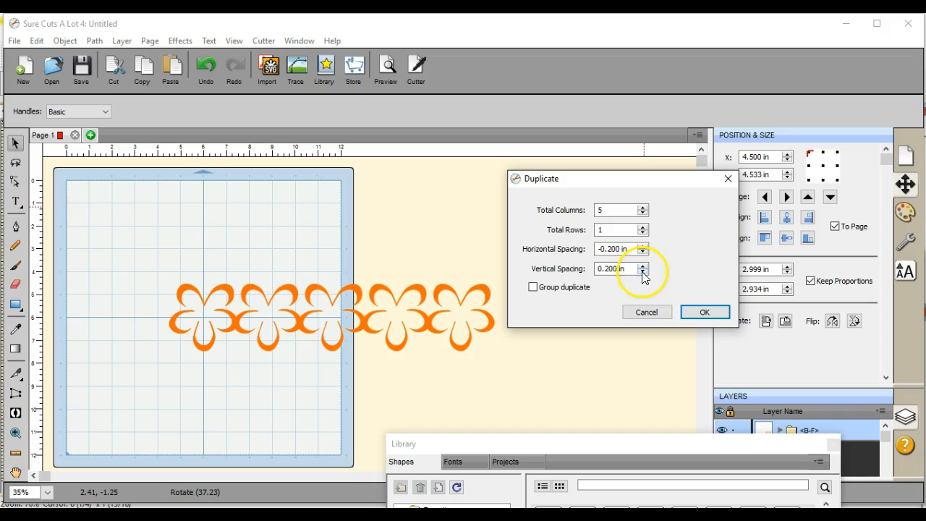
Set 5 rows with -0.600 in vertical spacing and create the grid.
left_click(642, 271)
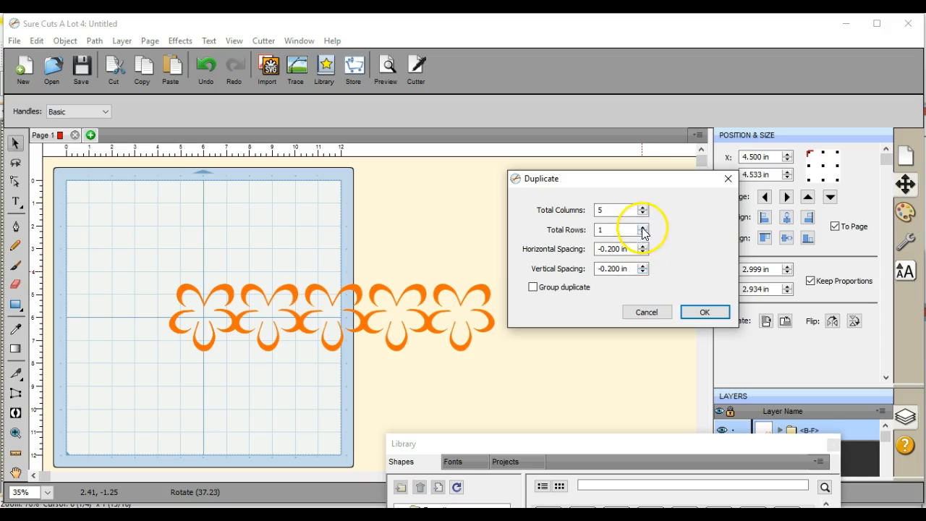
left_click(643, 227)
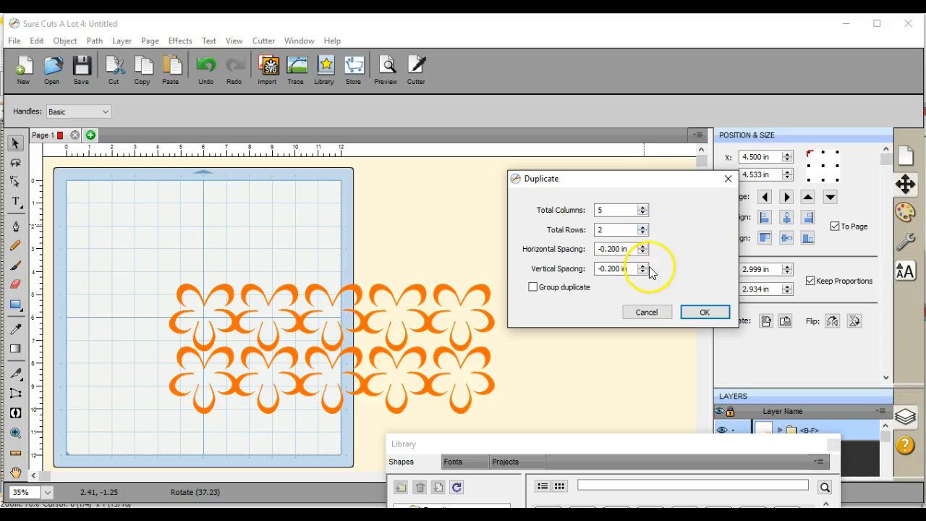
left_click(643, 271)
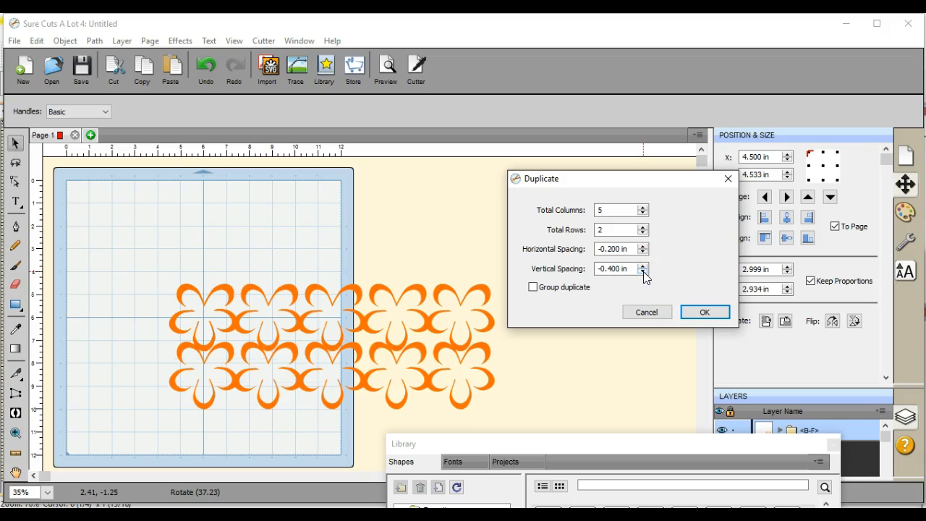
left_click(642, 272)
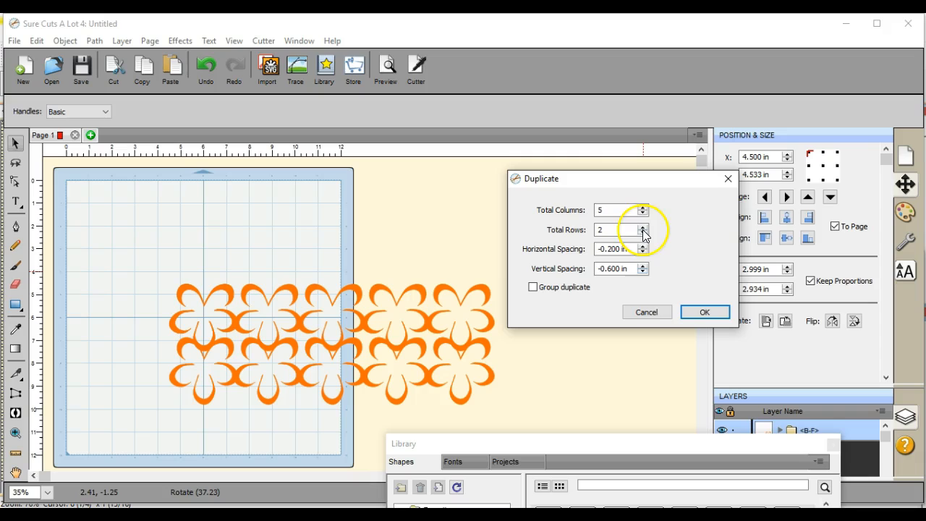
left_click(643, 226)
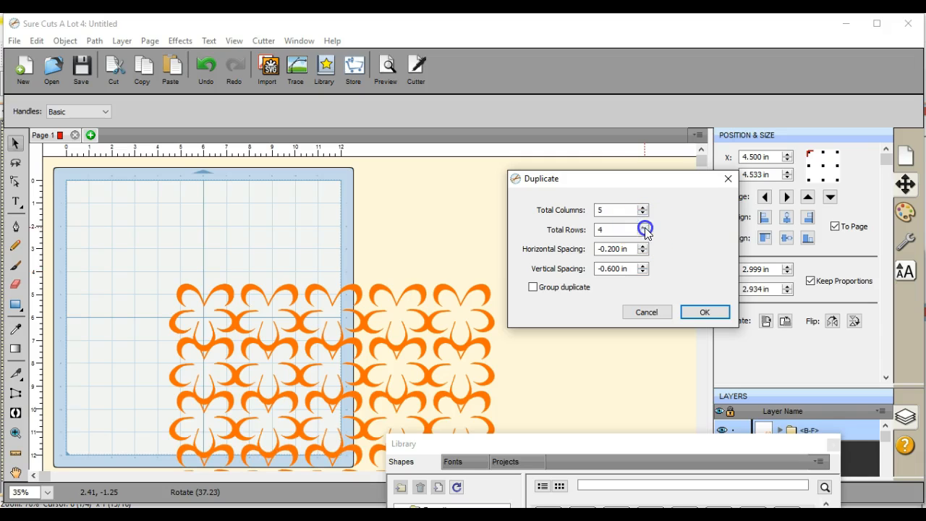
left_click(642, 226)
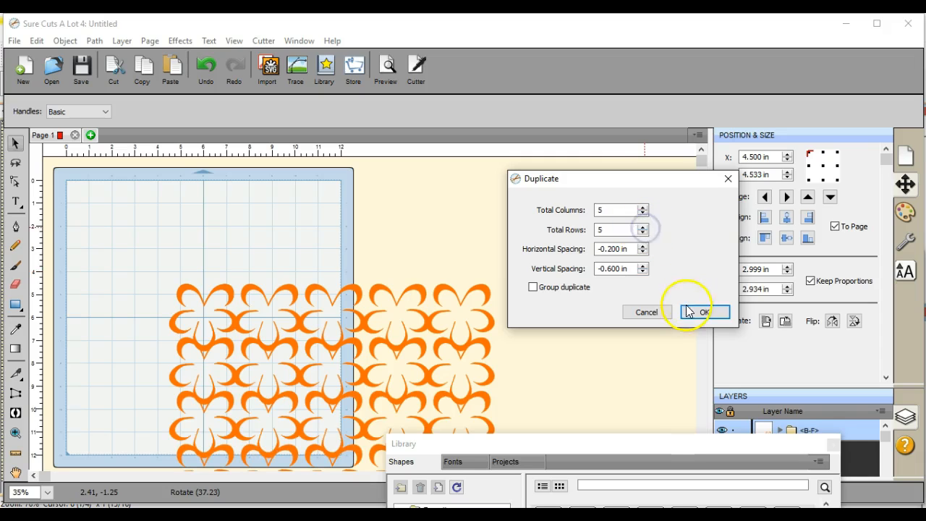
left_click(701, 312)
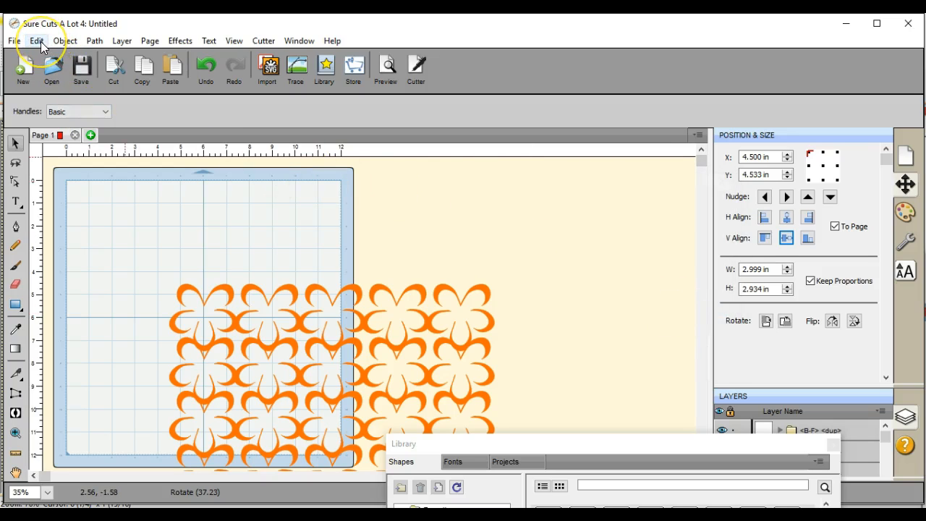
Select the whole lattice, move it to the mat's top-left, and shrink it to about 11 by 10.5 in.
left_click(36, 40)
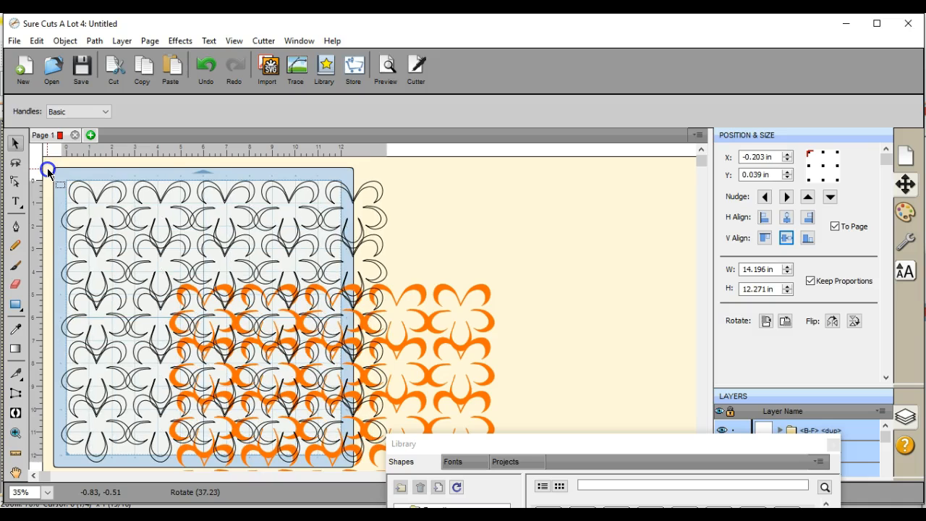
left_click_drag(50, 171, 56, 173)
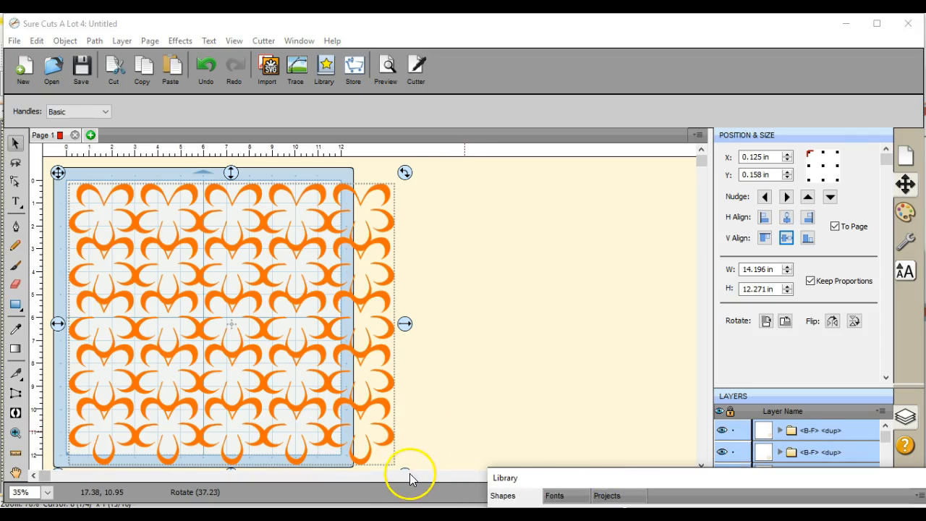
mouse_move(407, 468)
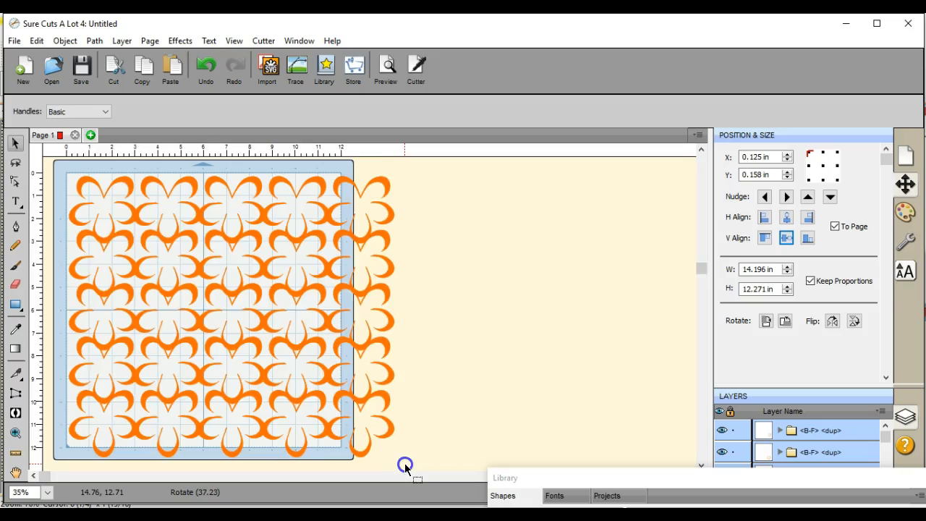
left_click_drag(405, 464, 347, 443)
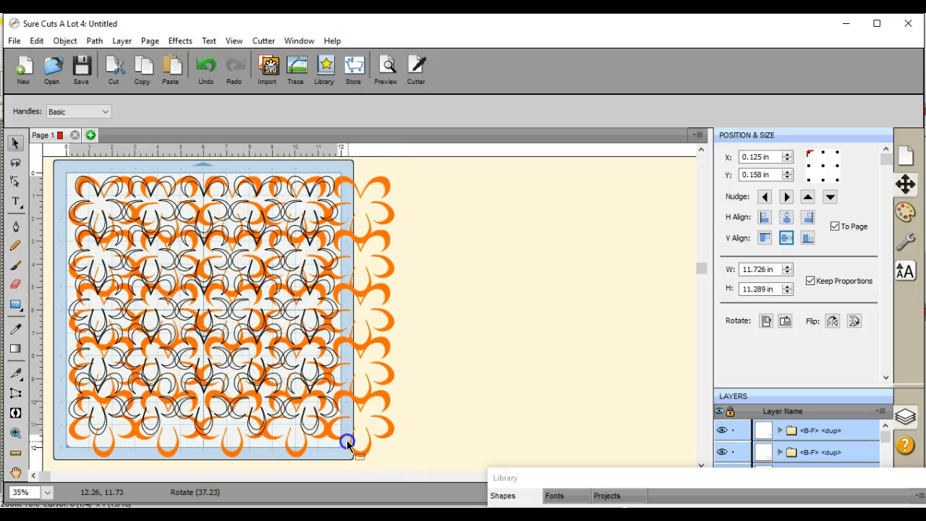
left_click_drag(348, 443, 334, 427)
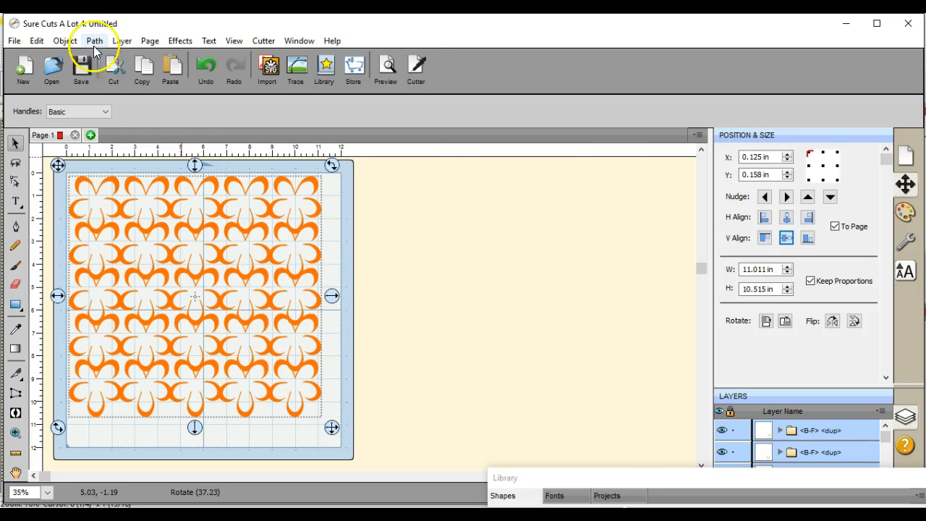
Weld all the overlapping flower pieces into one shape with Path > Union.
left_click(94, 40)
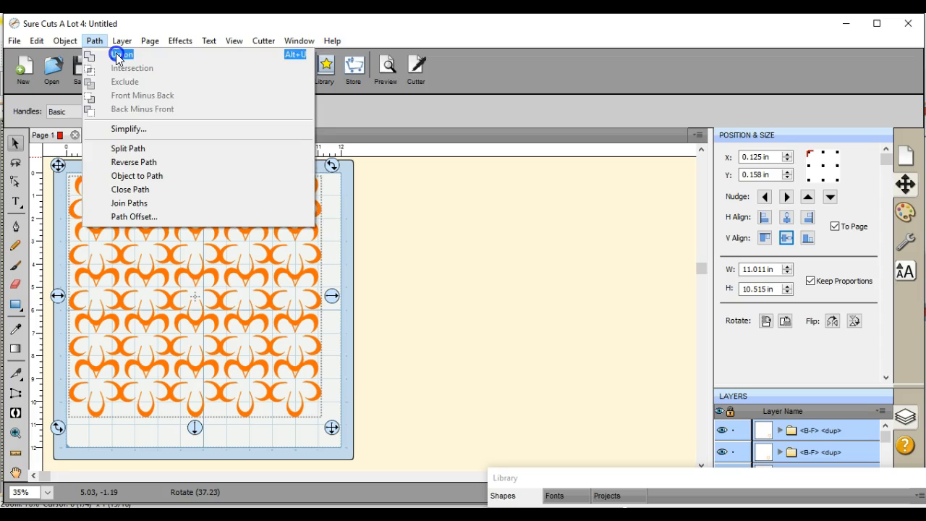
left_click(94, 41)
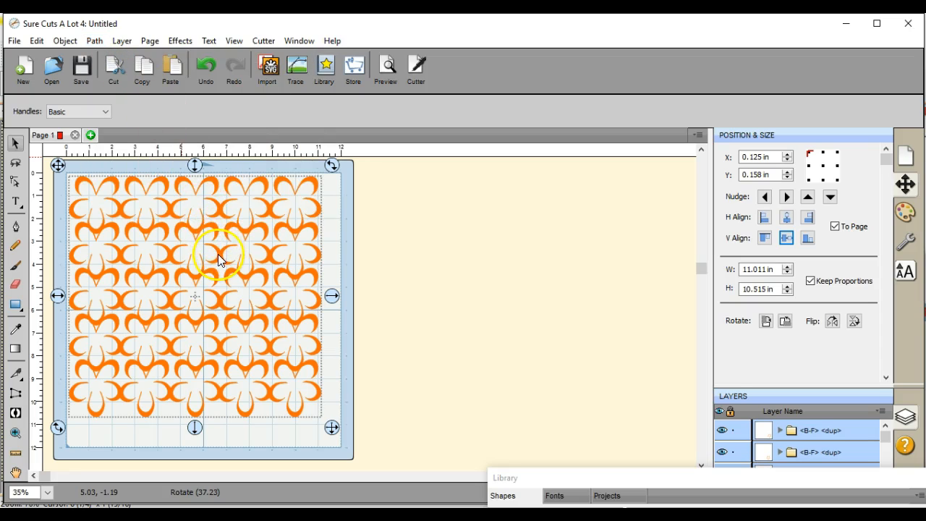
left_click(220, 255)
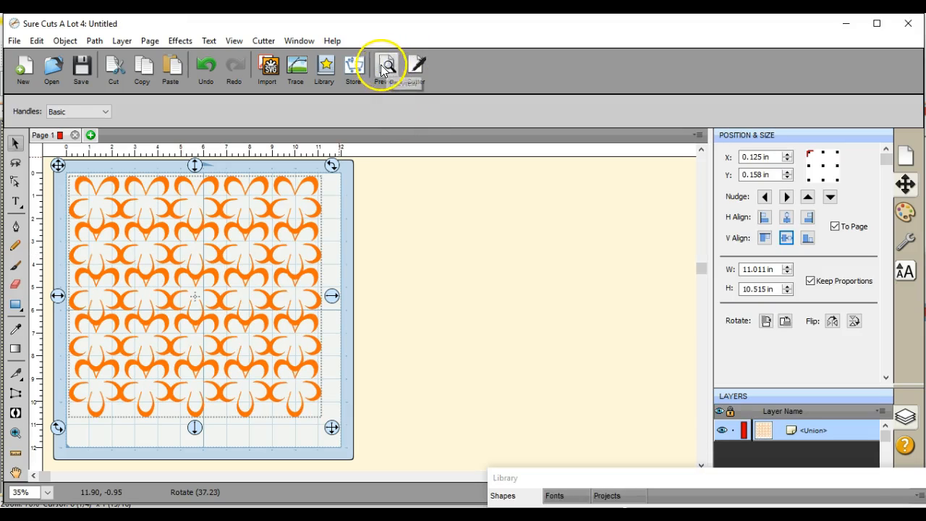
Preview the cut lines, then resize the welded lattice to about 9.9 by 9 in, centred.
left_click(386, 67)
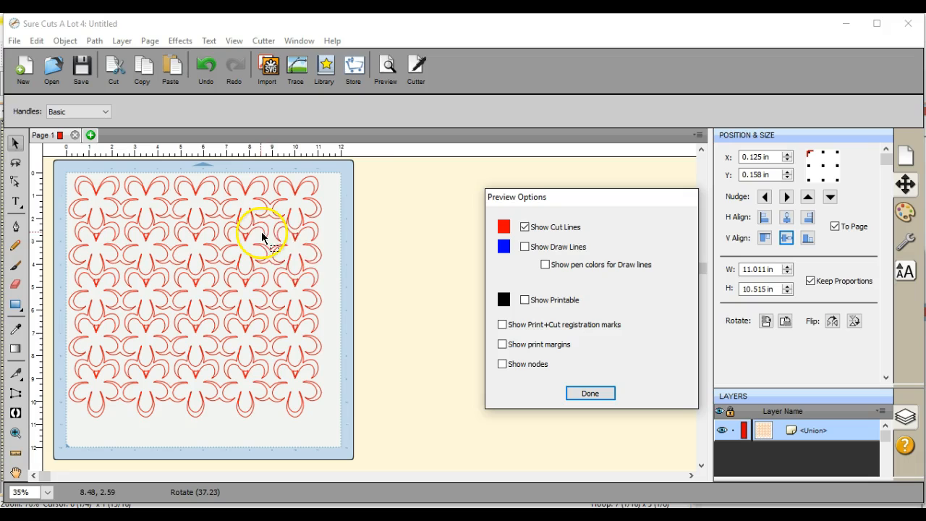
left_click(590, 393)
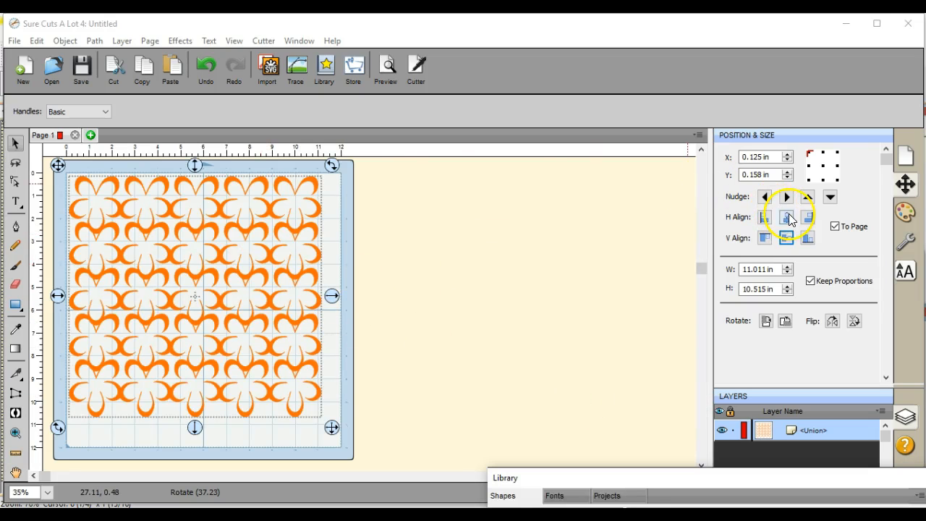
left_click(785, 238)
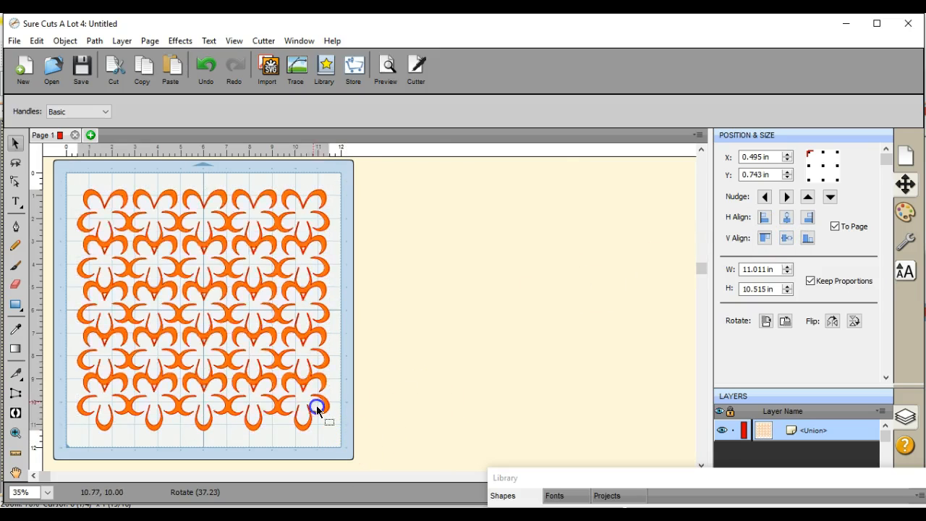
left_click_drag(318, 405, 318, 405)
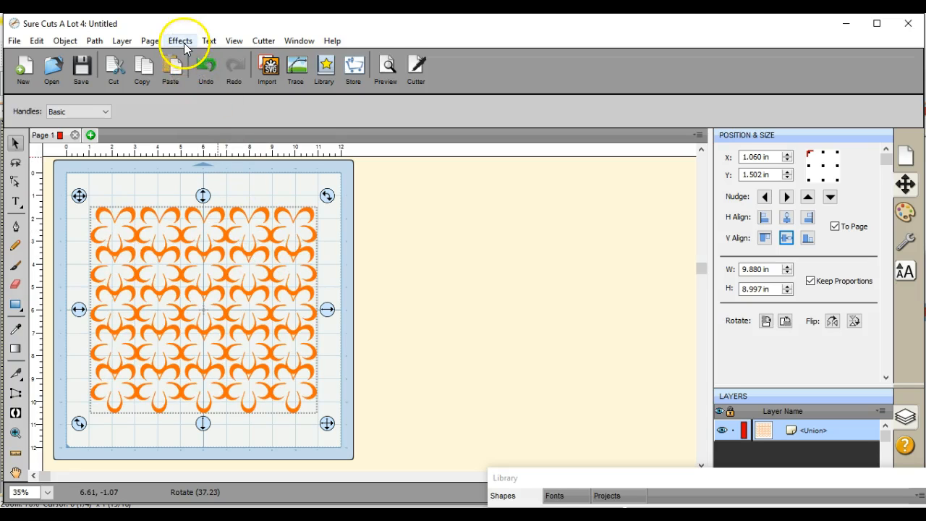
left_click(179, 40)
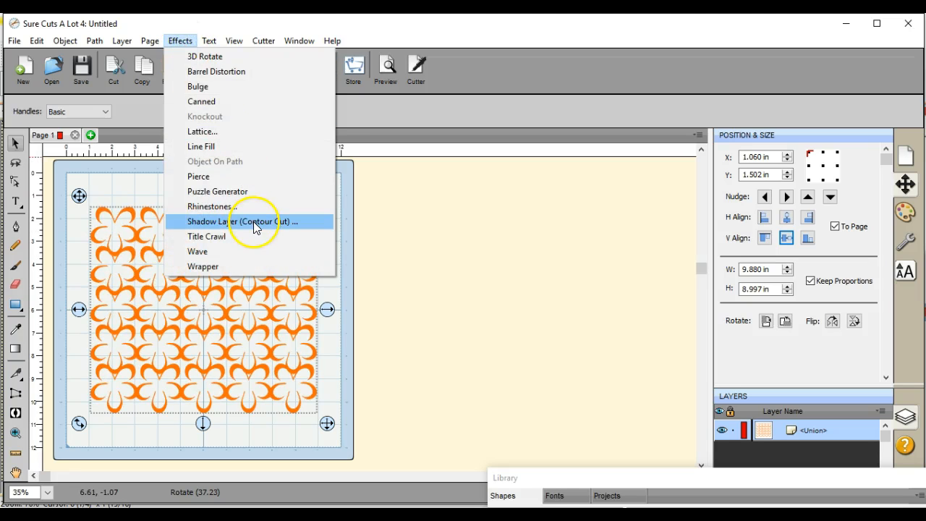
Add a contour-cut shadow layer to the lattice, keeping the dark orange colour.
left_click(242, 221)
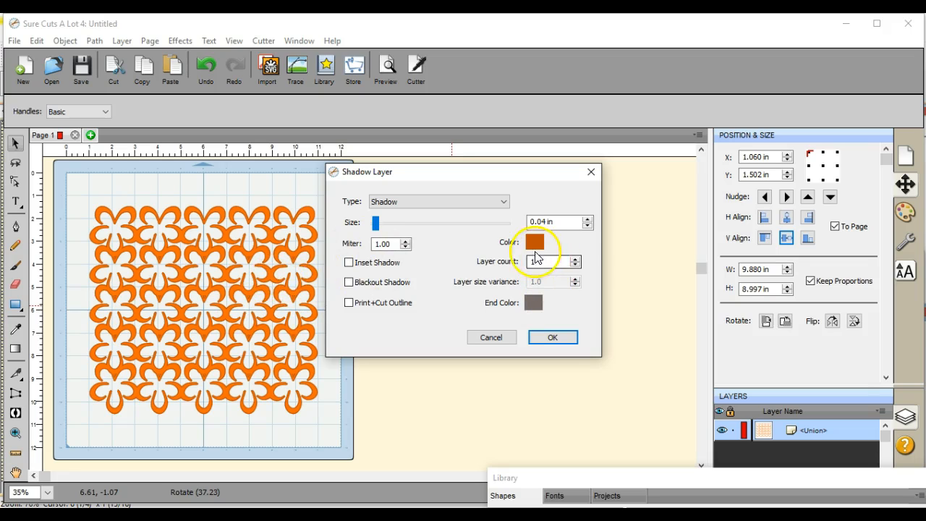
left_click(534, 241)
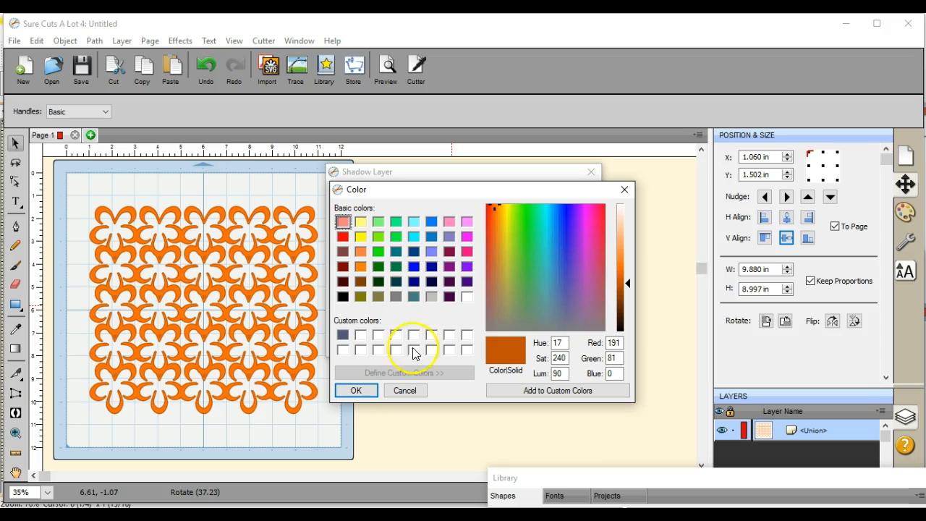
left_click(355, 390)
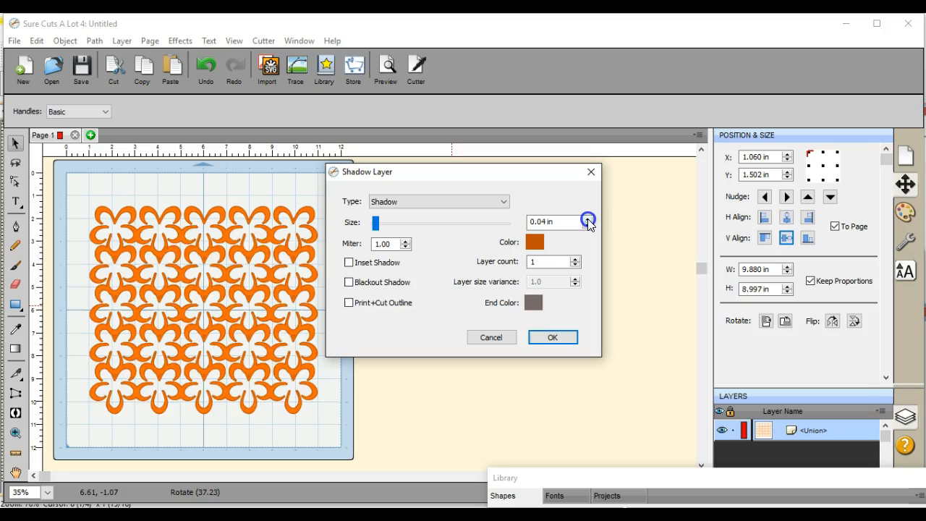
Set the shadow size to 0.140 in and apply the shadow layer.
left_click(588, 219)
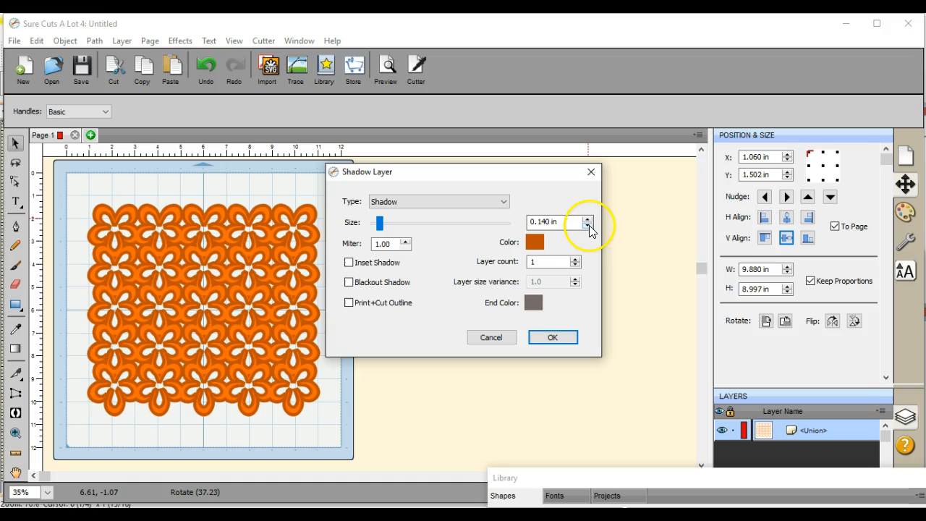
left_click(590, 226)
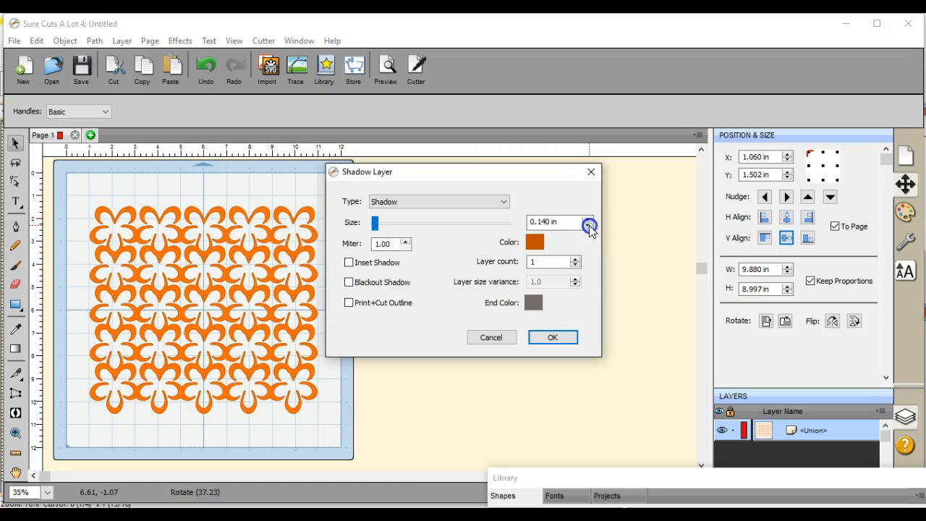
left_click(588, 226)
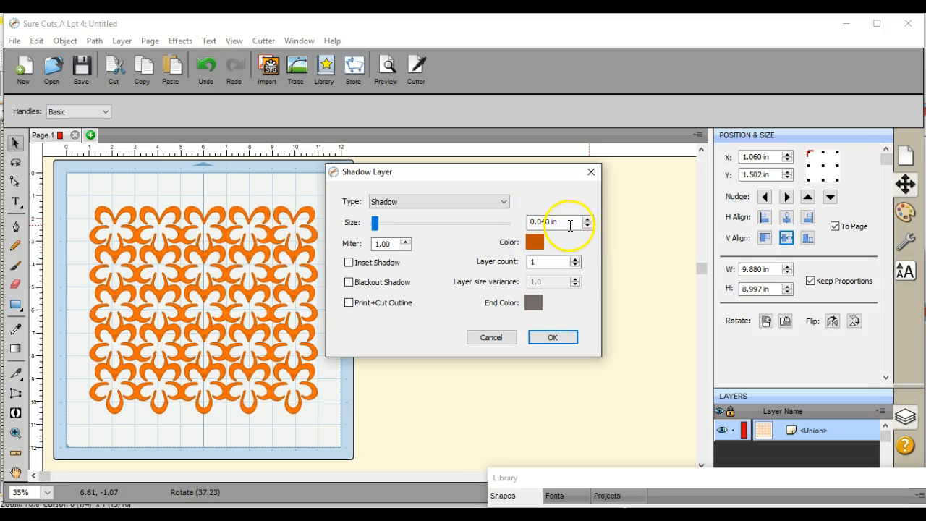
left_click(587, 218)
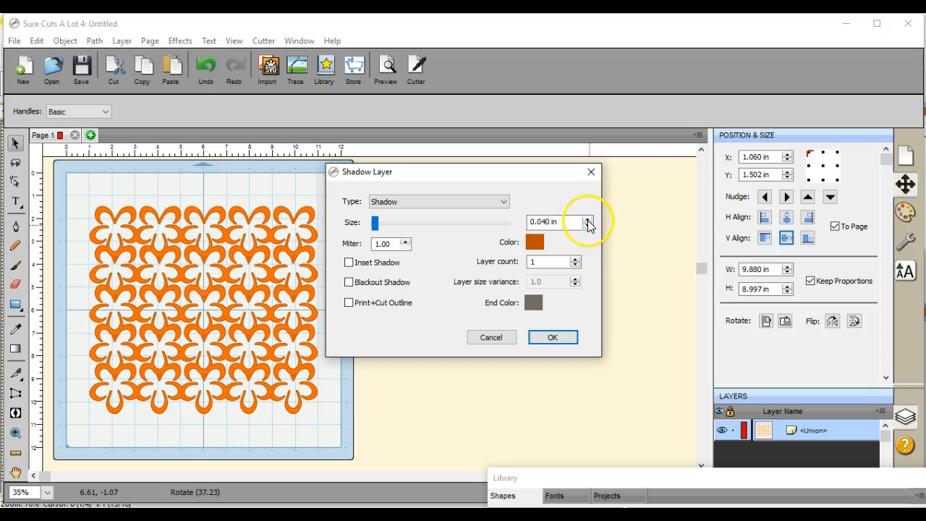
left_click(588, 222)
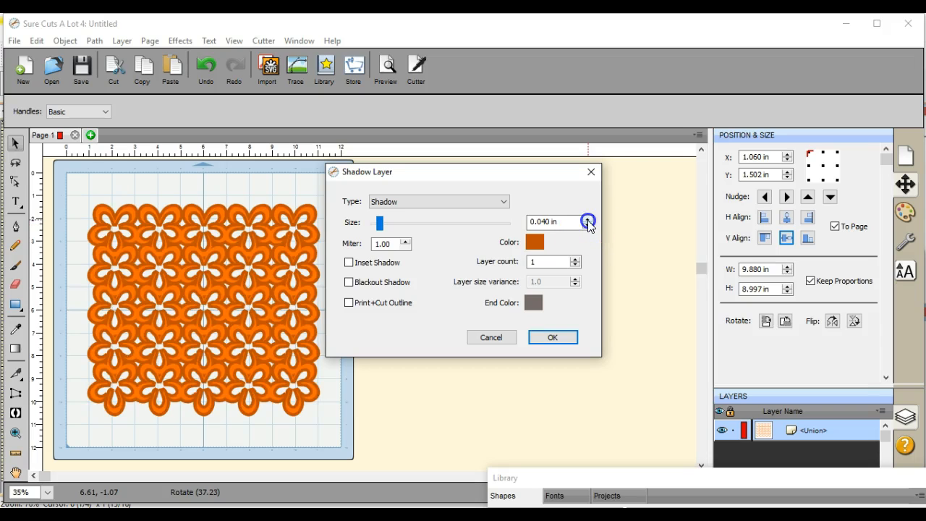
left_click(588, 218)
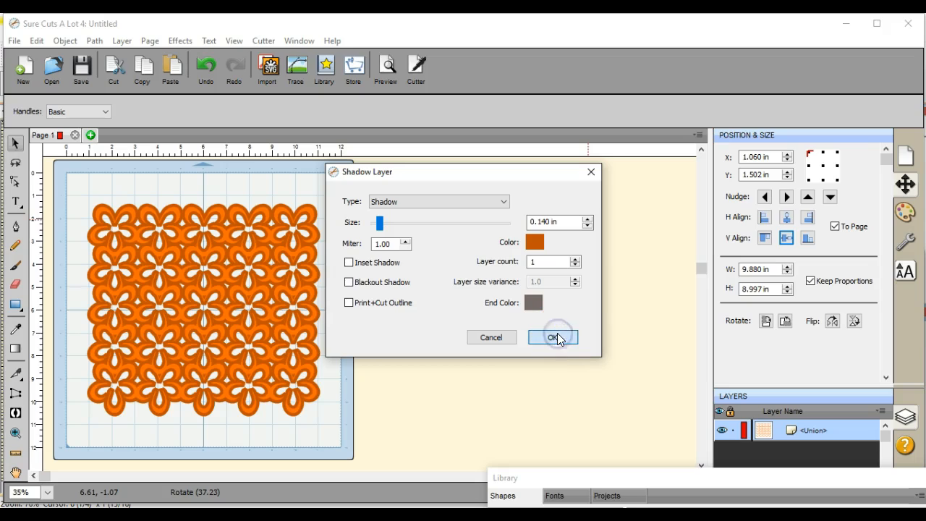
left_click(552, 337)
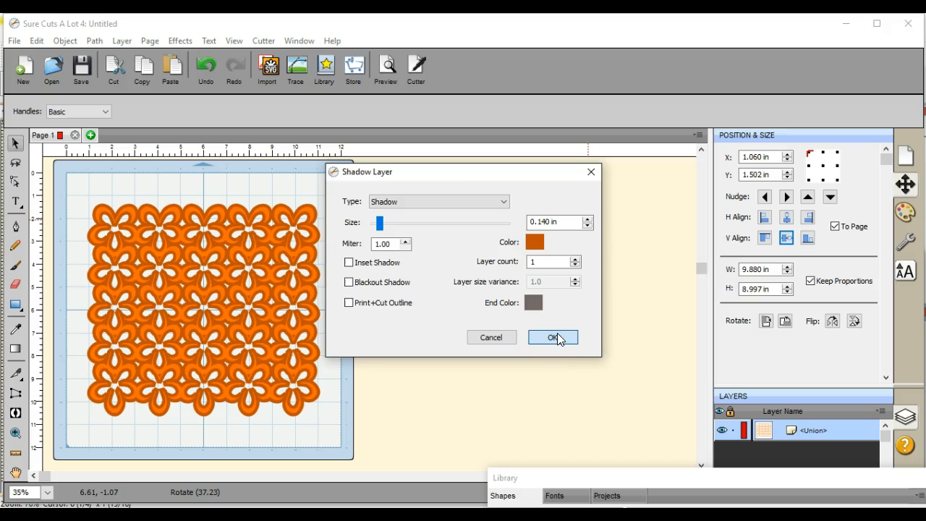
left_click(552, 337)
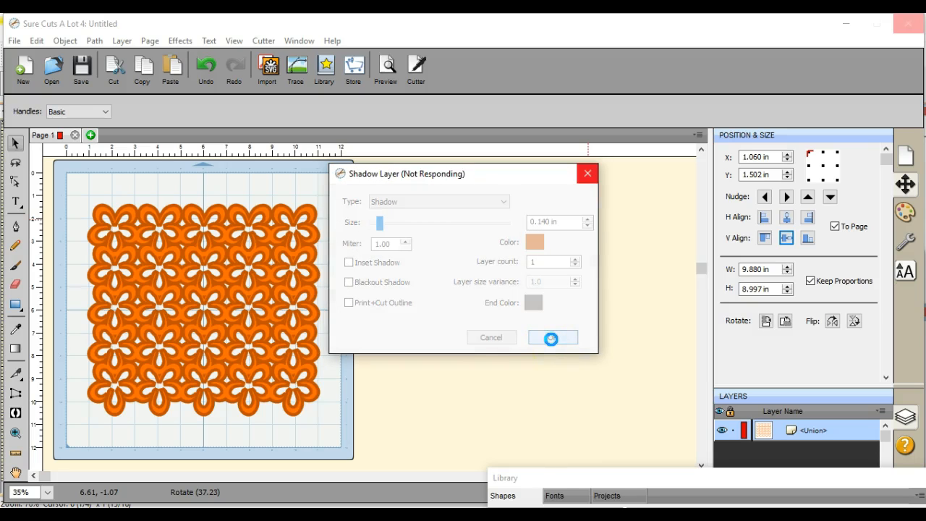
left_click(552, 337)
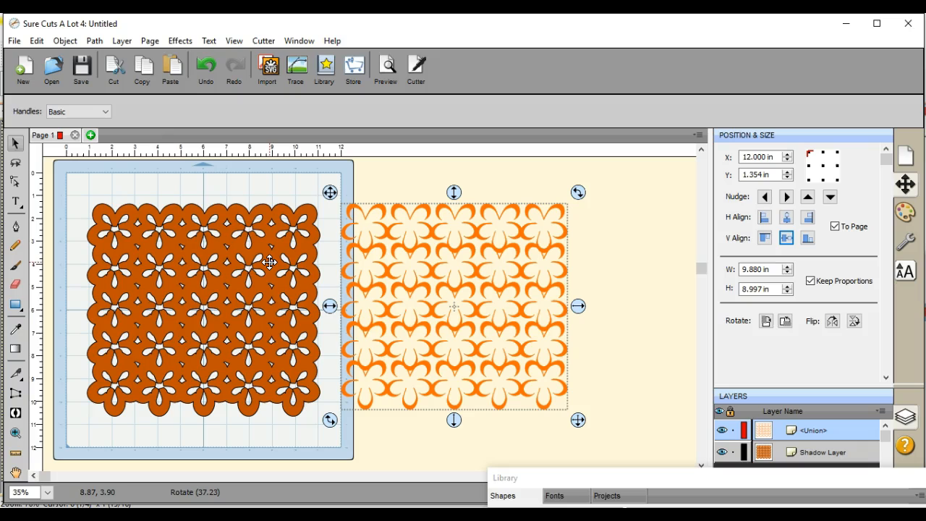
left_click(205, 66)
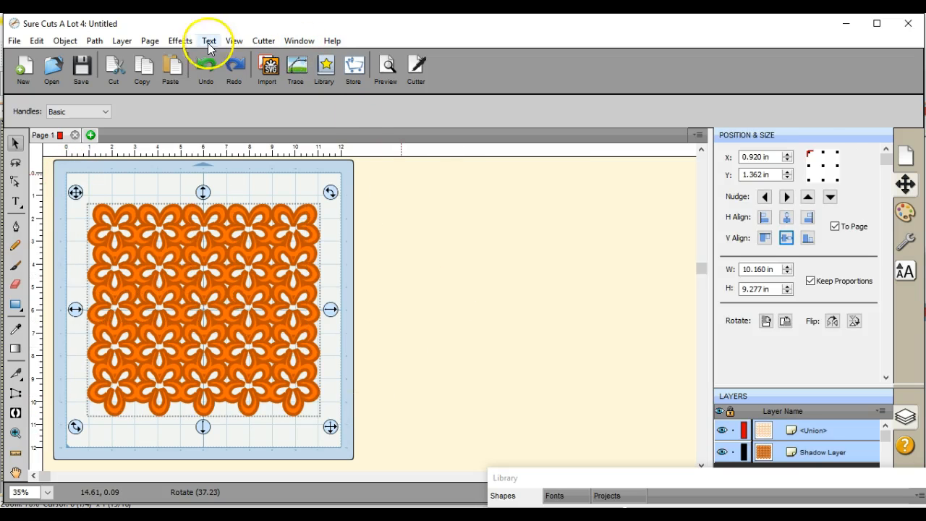
Add a grey 0.145 in shadow layer as a scalloped backing and preview its outline.
left_click(179, 40)
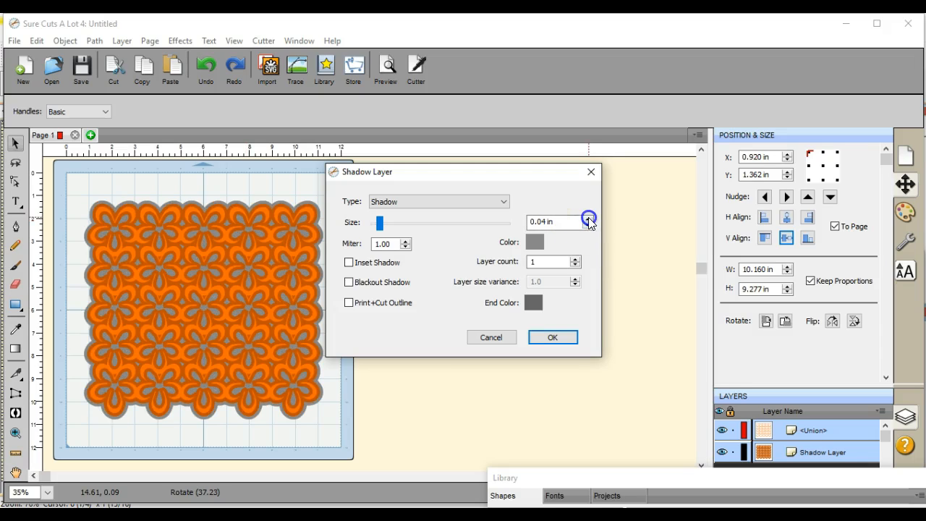
left_click(590, 218)
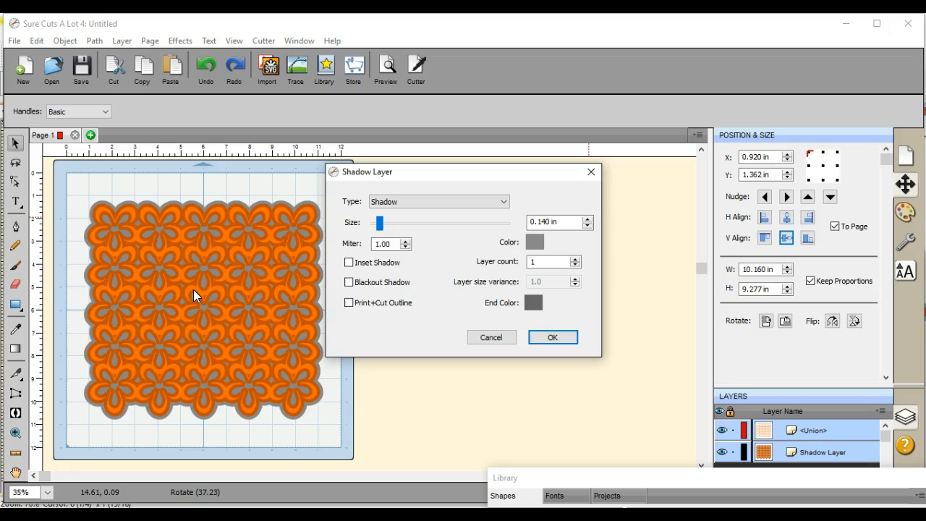
mouse_move(241, 276)
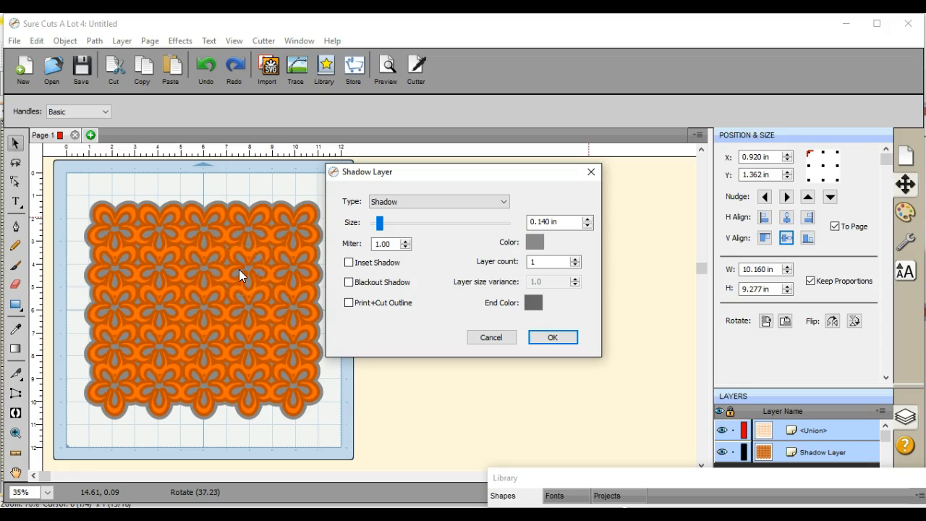
mouse_move(451, 300)
type("0.145")
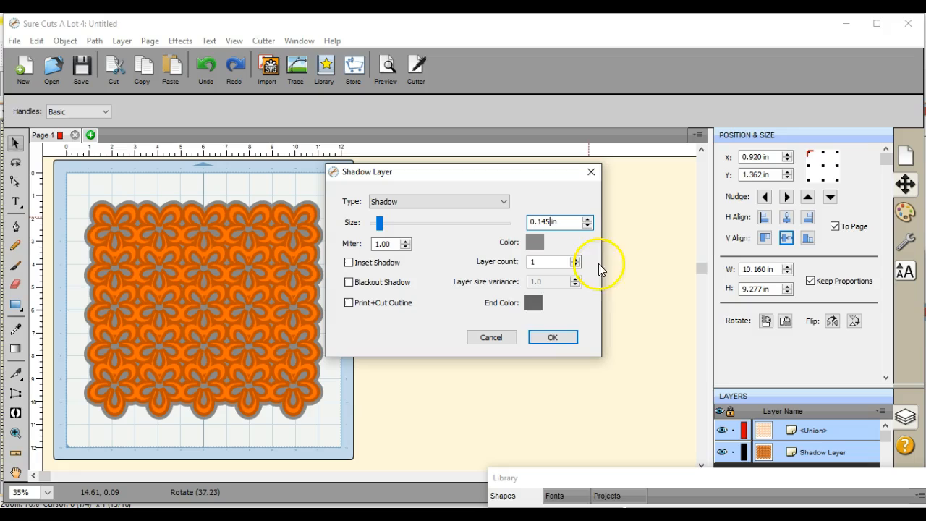
left_click(552, 337)
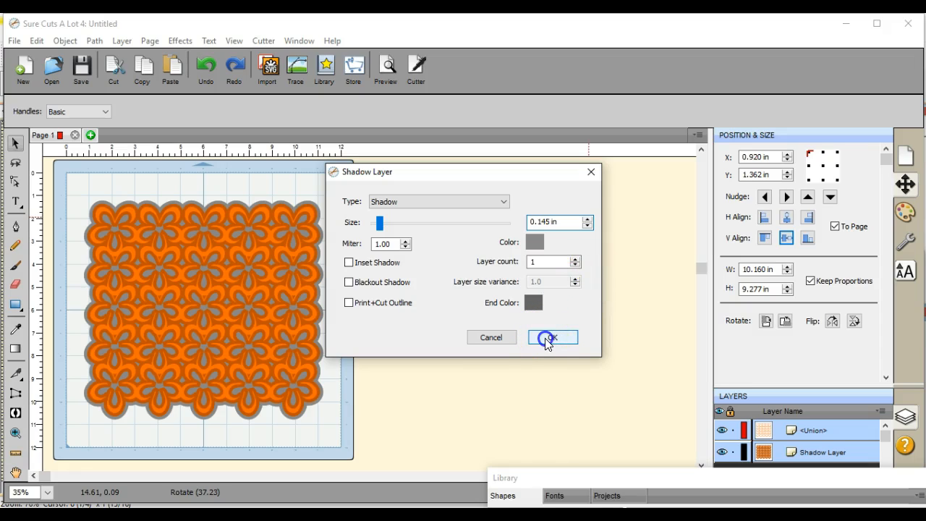
left_click(551, 337)
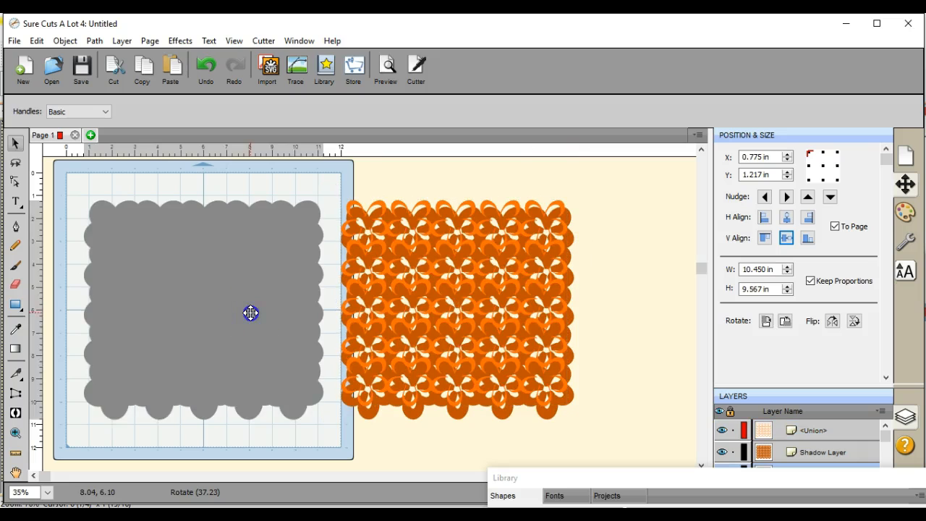
left_click(385, 69)
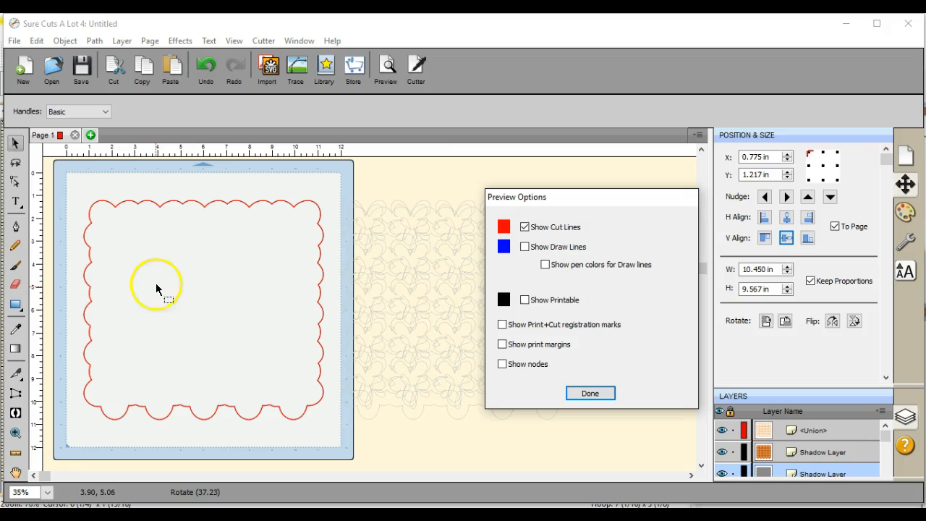
Close the preview and drag the grey scalloped backing behind the orange lattice.
left_click(590, 393)
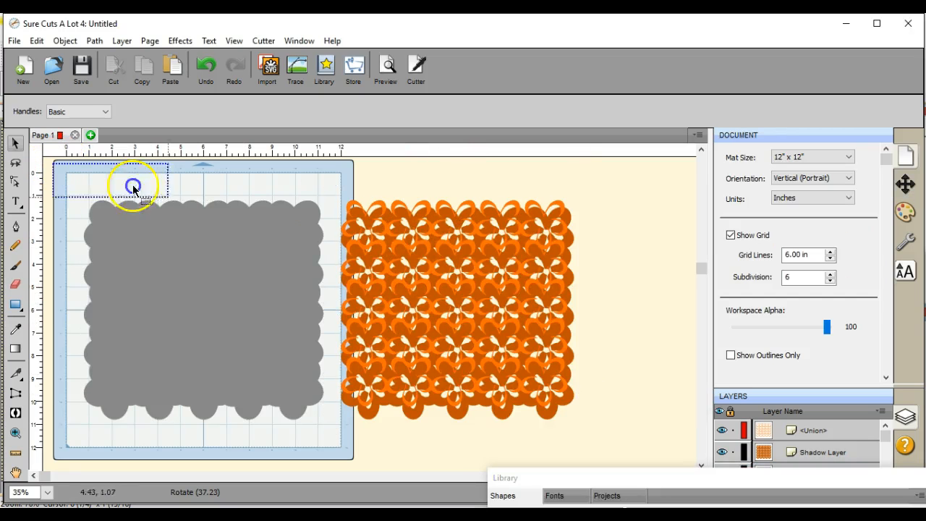
left_click_drag(133, 186, 665, 439)
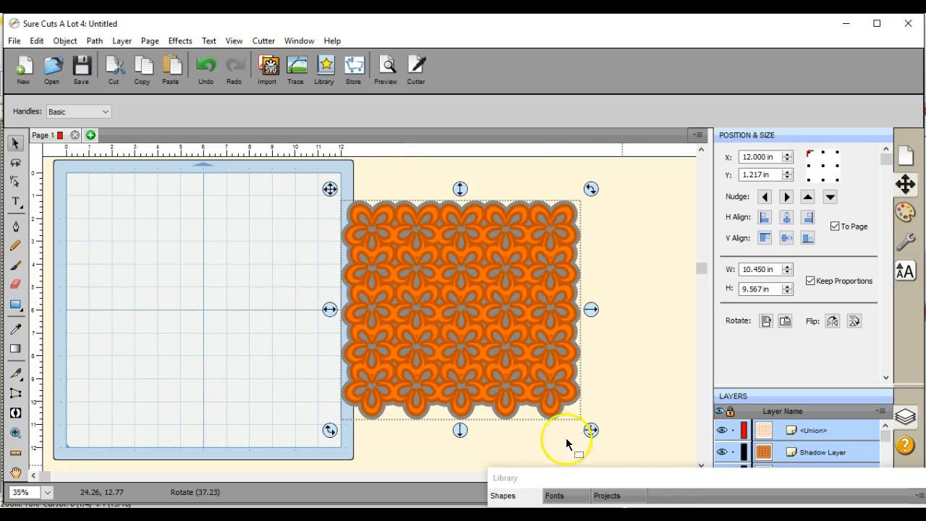
left_click(323, 65)
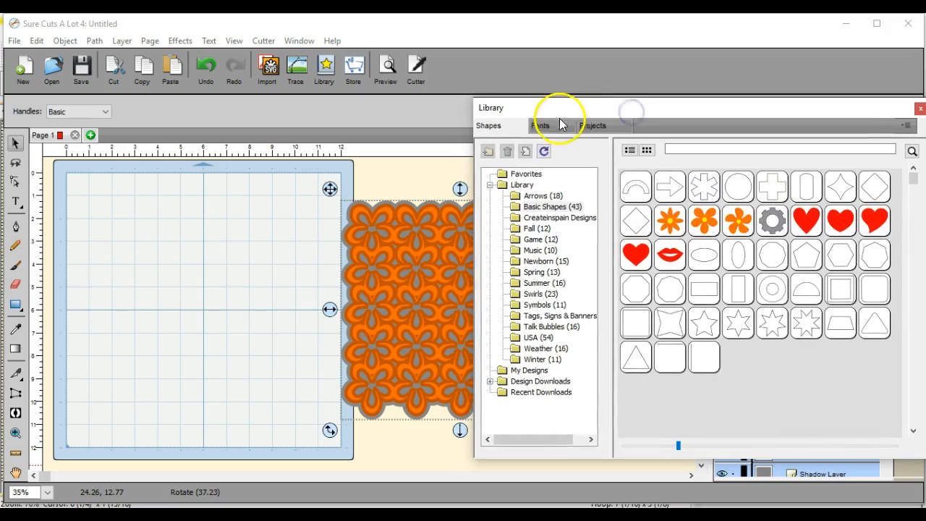
Add dark green 'Happy Birthday' text in the Artisan font and position it on the mat.
left_click(541, 125)
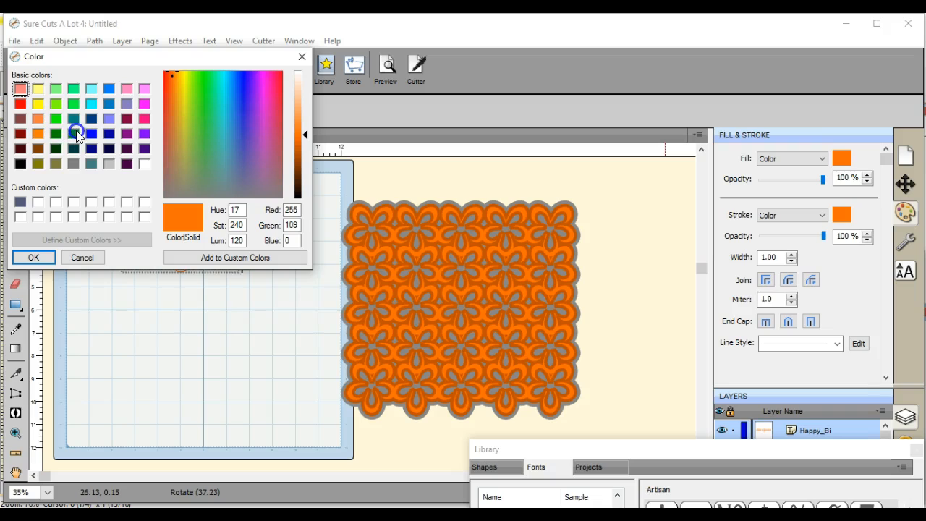
left_click(74, 133)
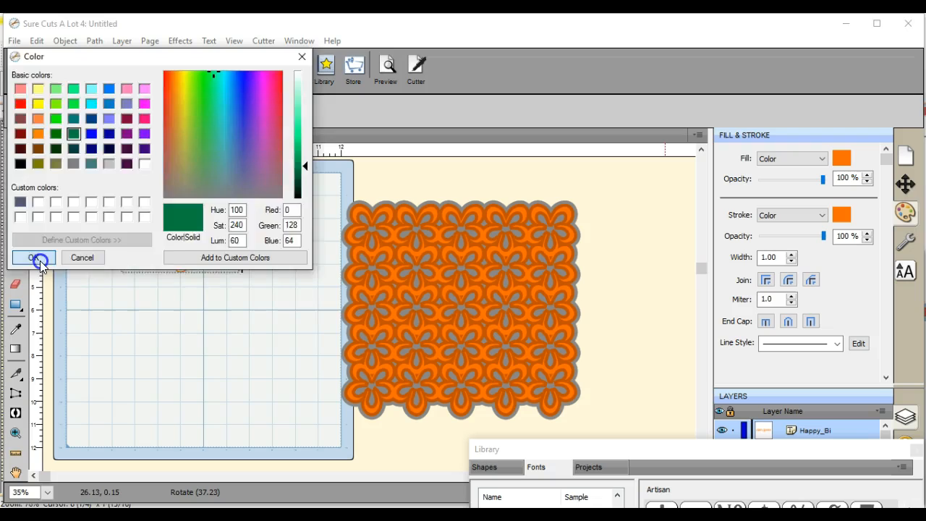
left_click(32, 257)
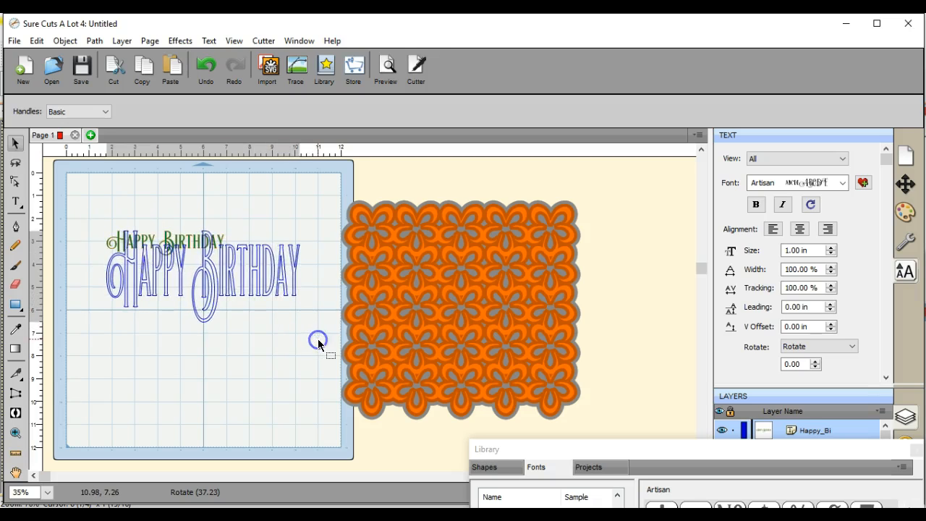
left_click(202, 275)
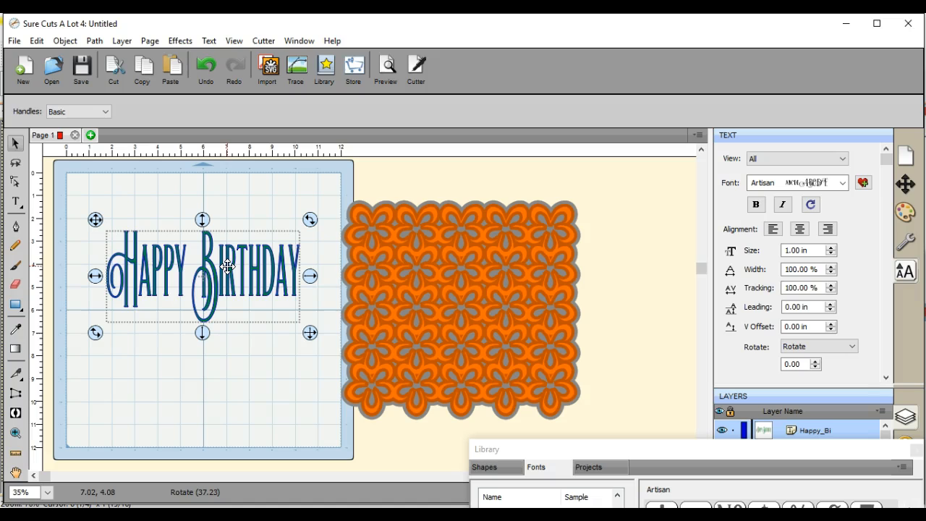
left_click_drag(228, 275, 400, 284)
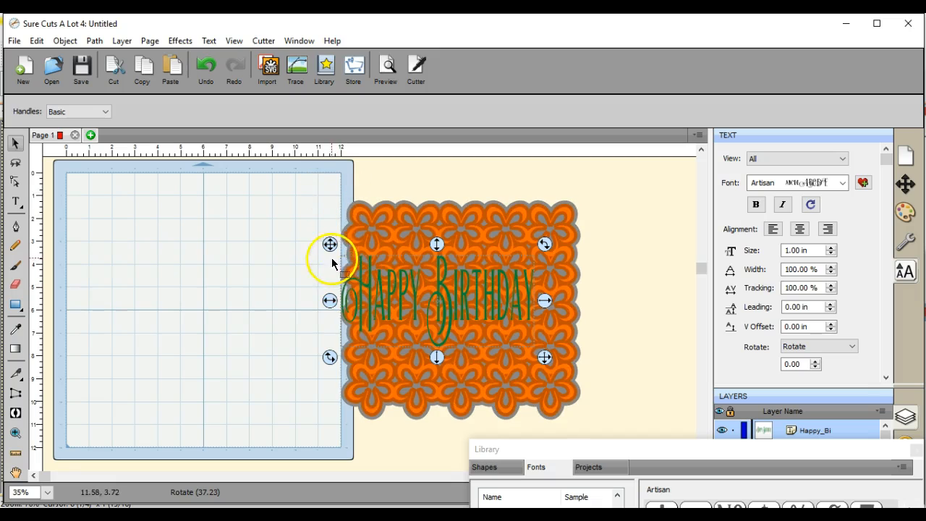
left_click_drag(330, 245, 90, 246)
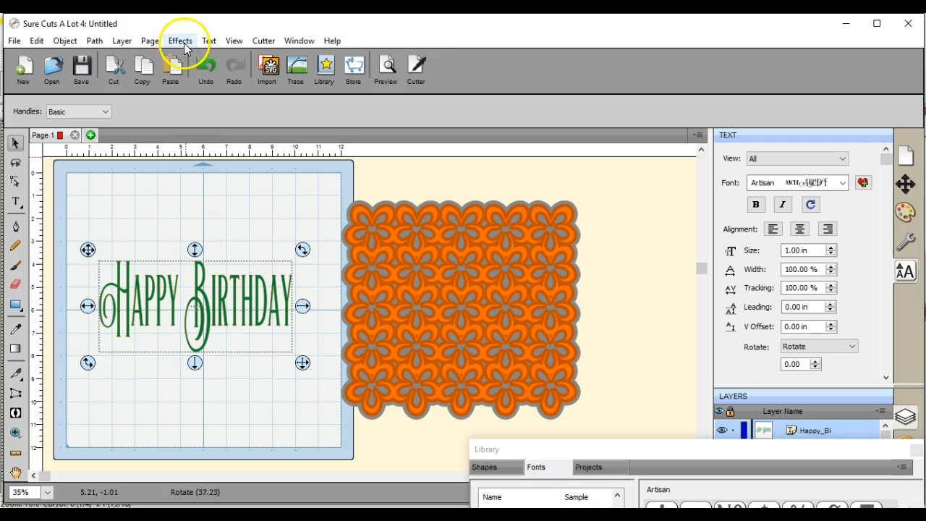
Add a 0.140-inch dark green shadow layer around the HAPPY BIRTHDAY lettering.
left_click(180, 41)
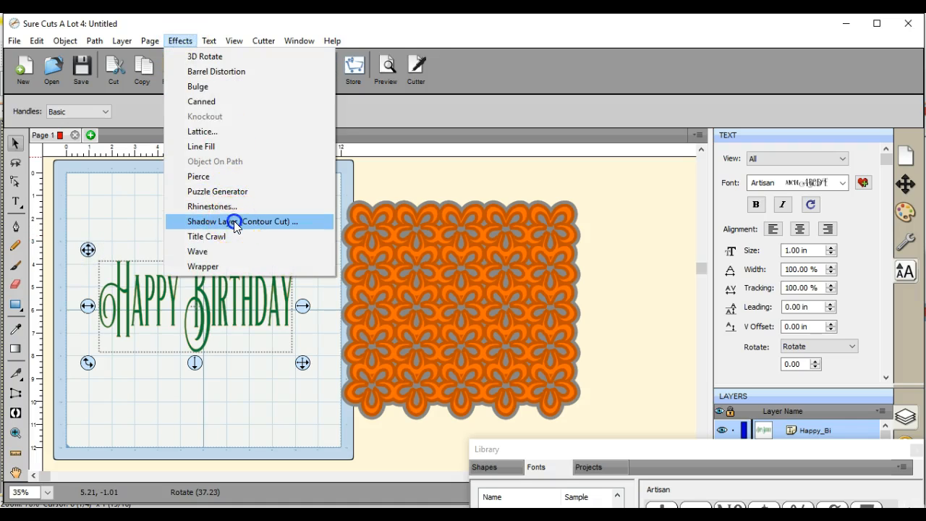
left_click(241, 222)
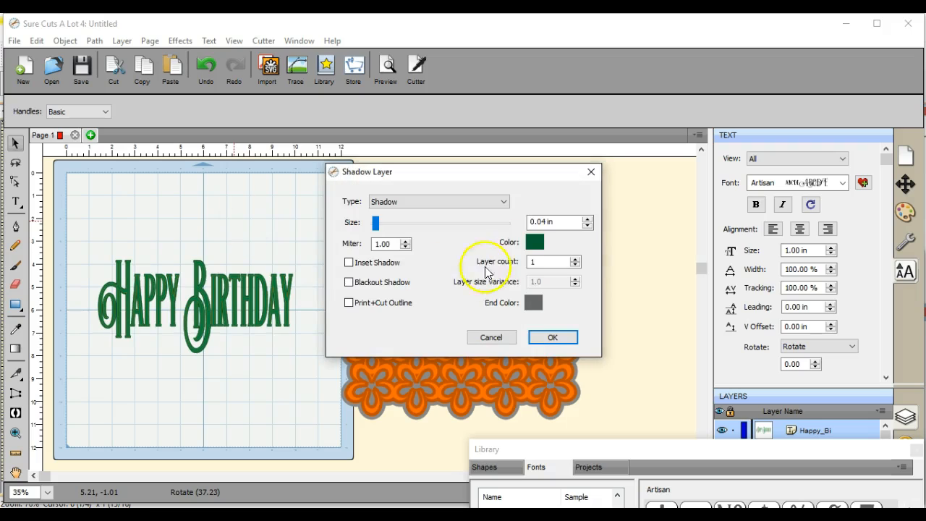
left_click(588, 218)
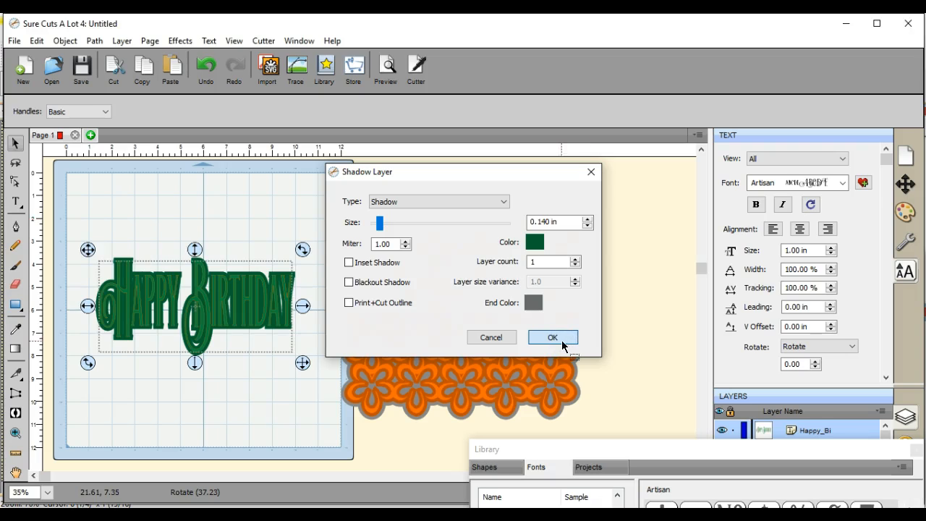
left_click(552, 337)
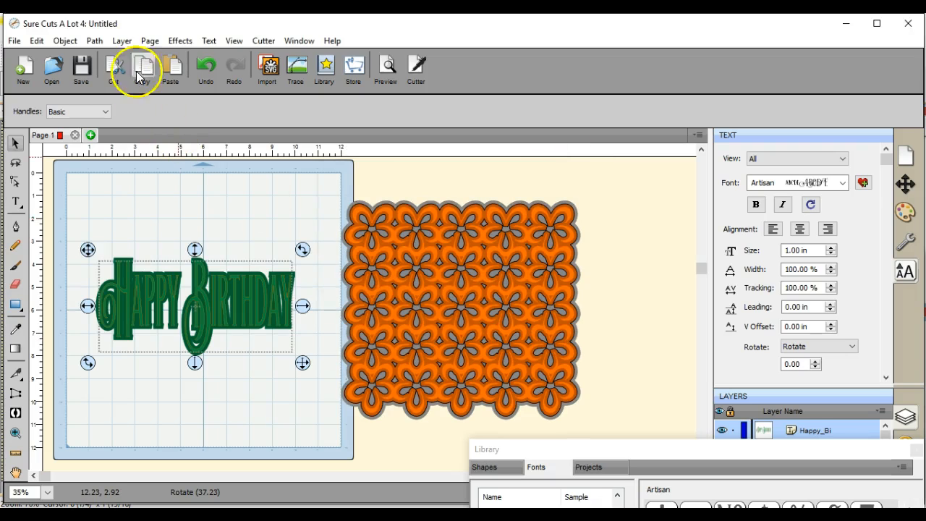
left_click(179, 41)
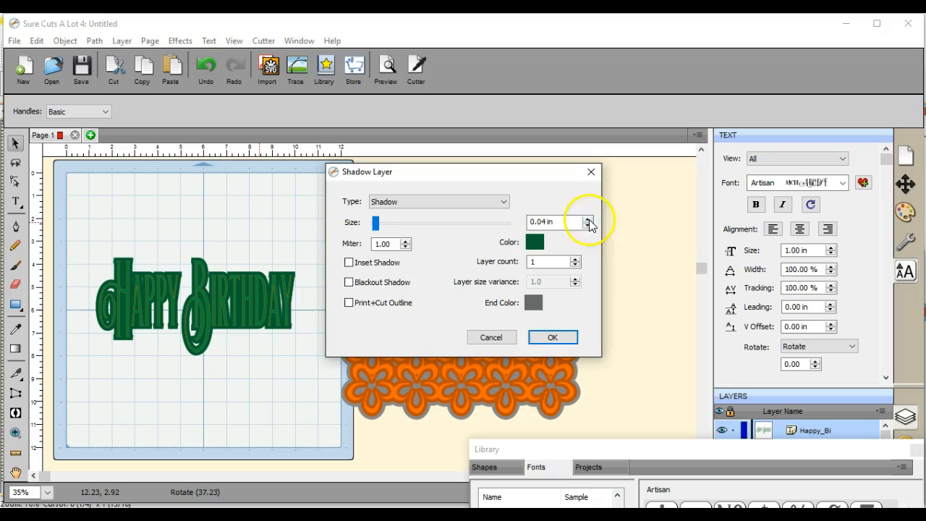
left_click(589, 217)
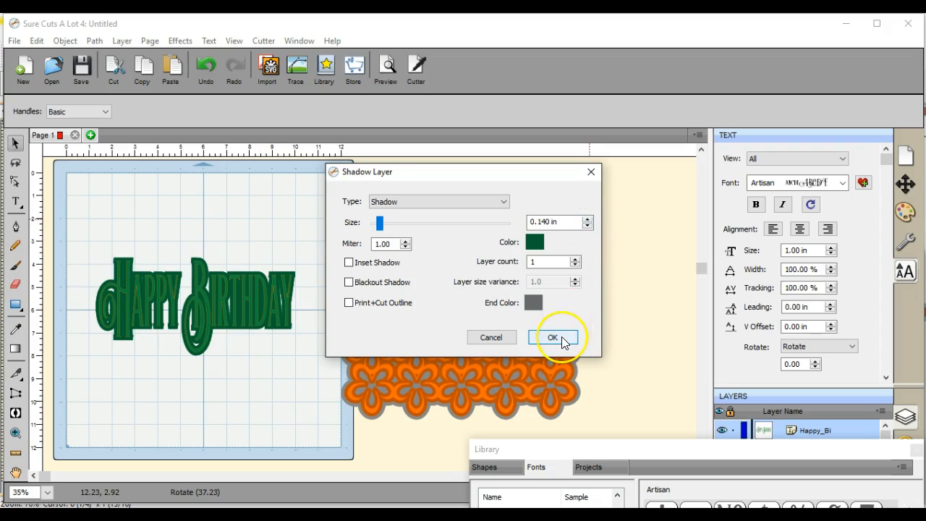
left_click(552, 337)
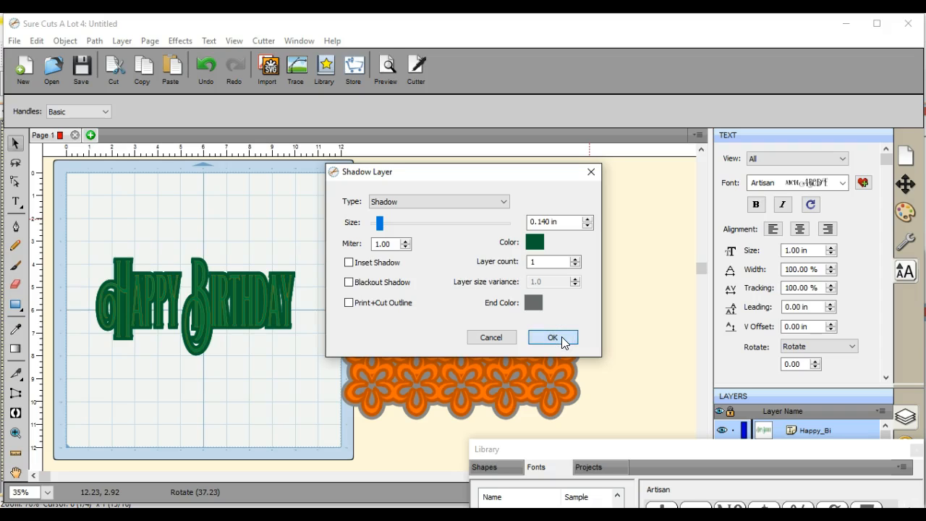
left_click(552, 337)
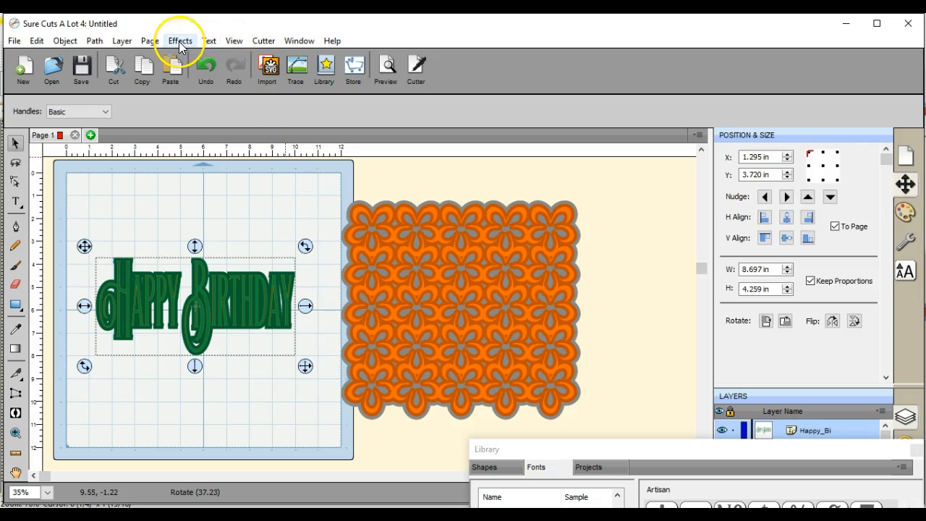
Add a second 0.140-inch gray shadow layer around the green-outlined text.
left_click(179, 40)
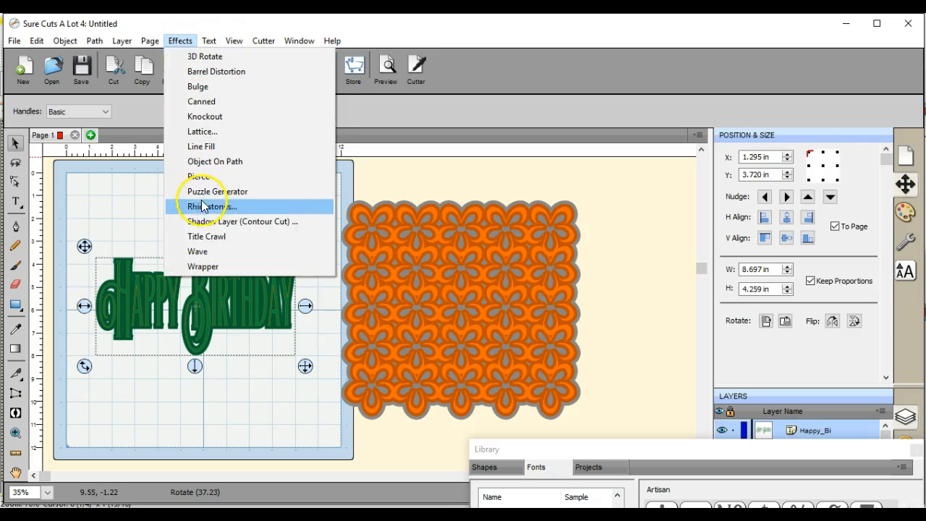
left_click(215, 221)
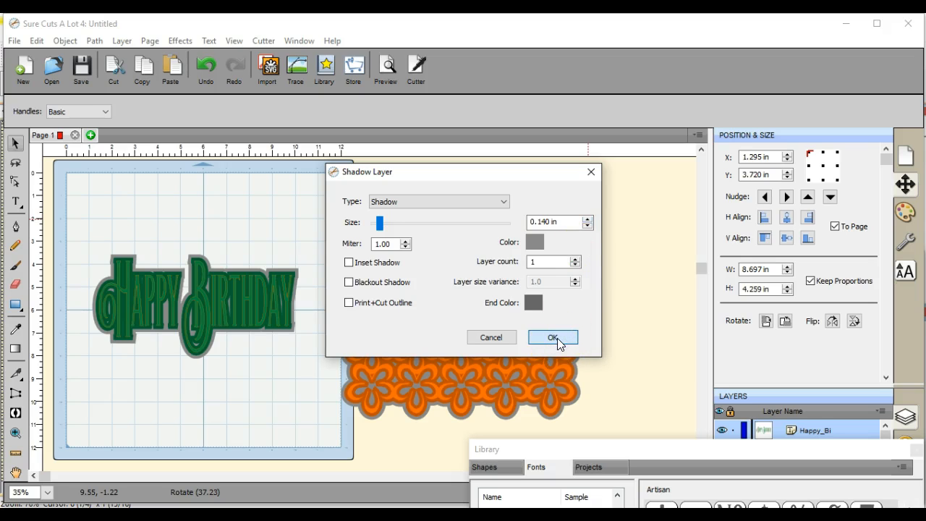
left_click(551, 337)
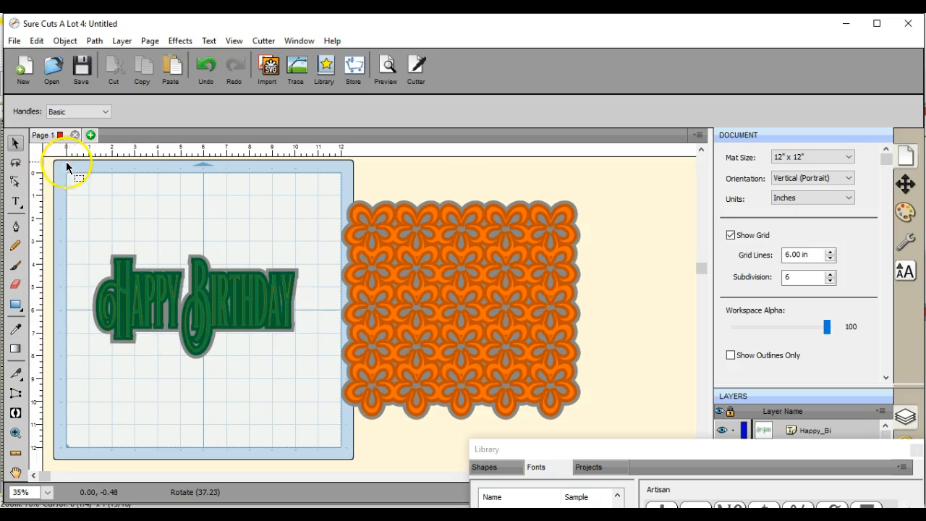
Center the lattice and text, then ungroup the text and reorder its green and gray shadows.
left_click(203, 303)
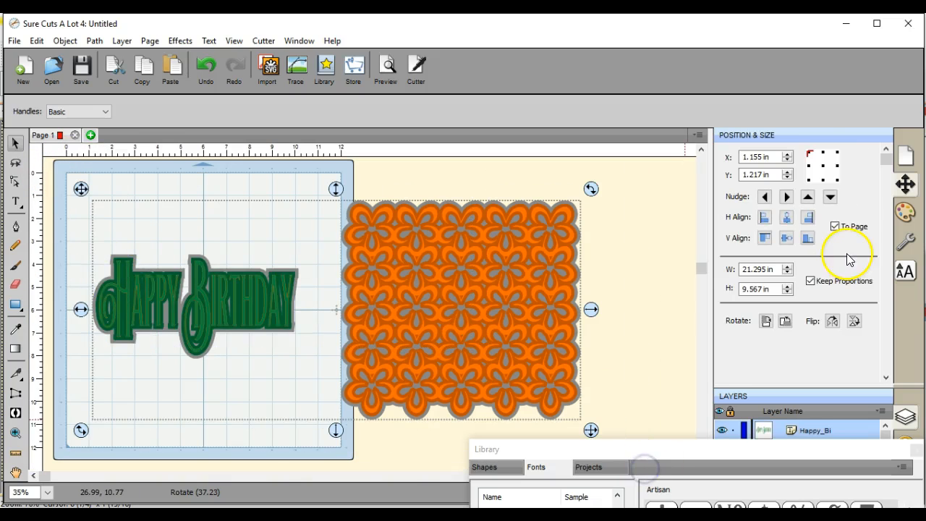
left_click(785, 237)
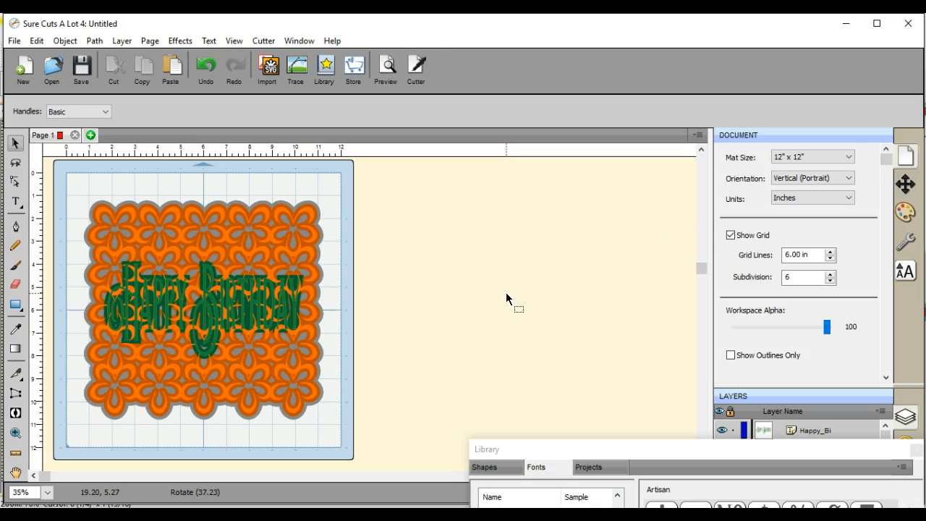
mouse_move(58, 266)
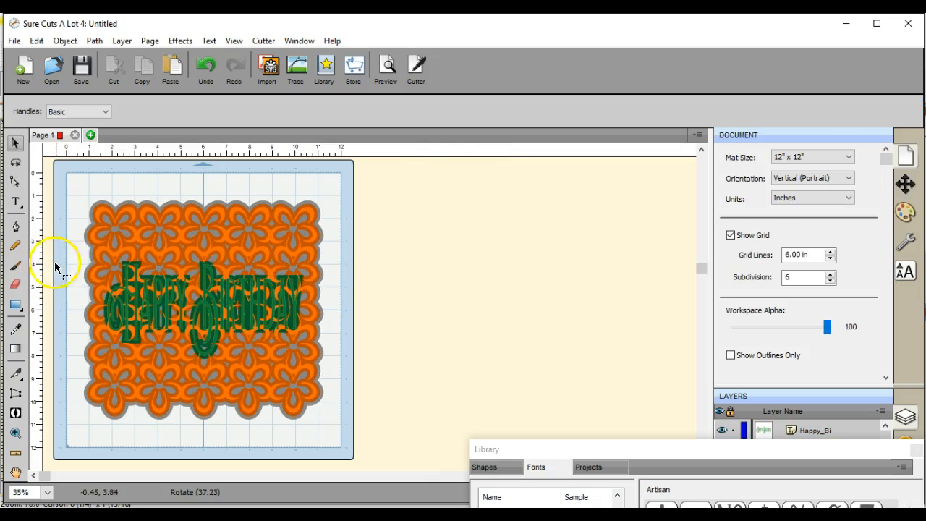
left_click_drag(59, 251, 340, 365)
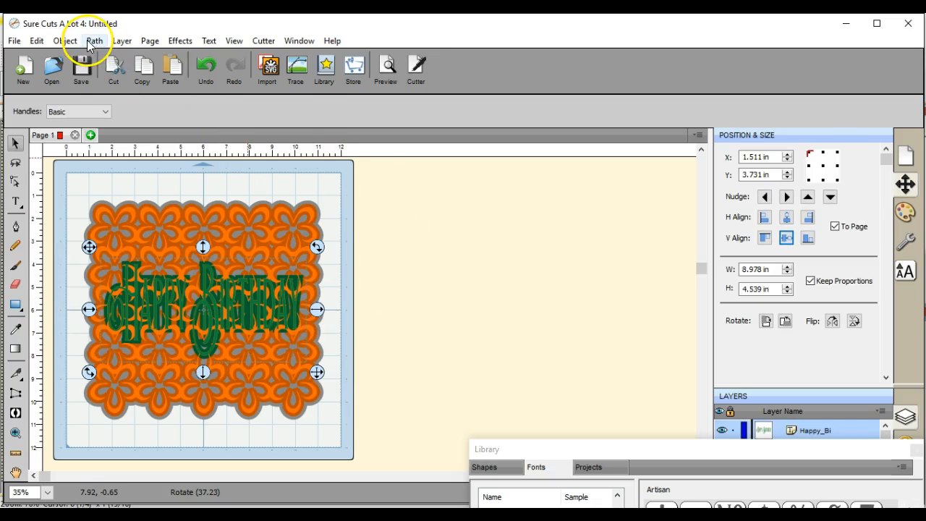
left_click(65, 41)
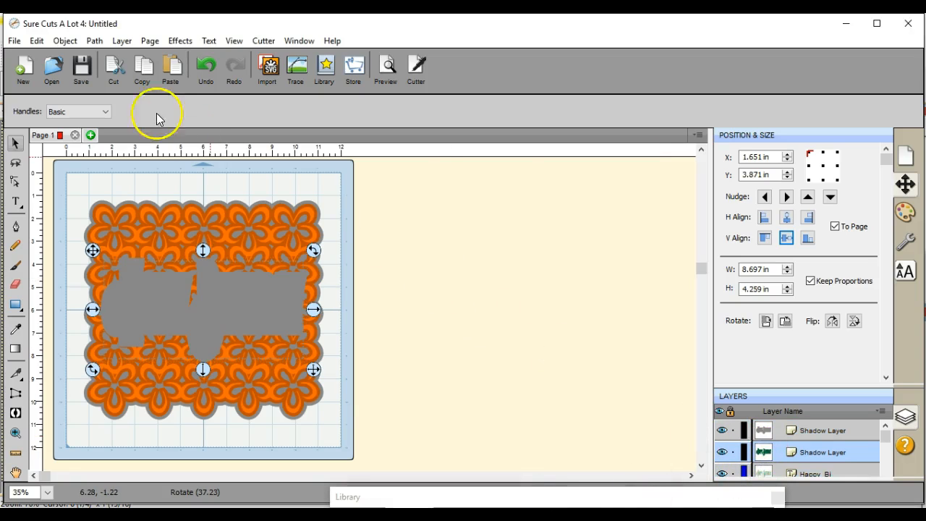
left_click(64, 40)
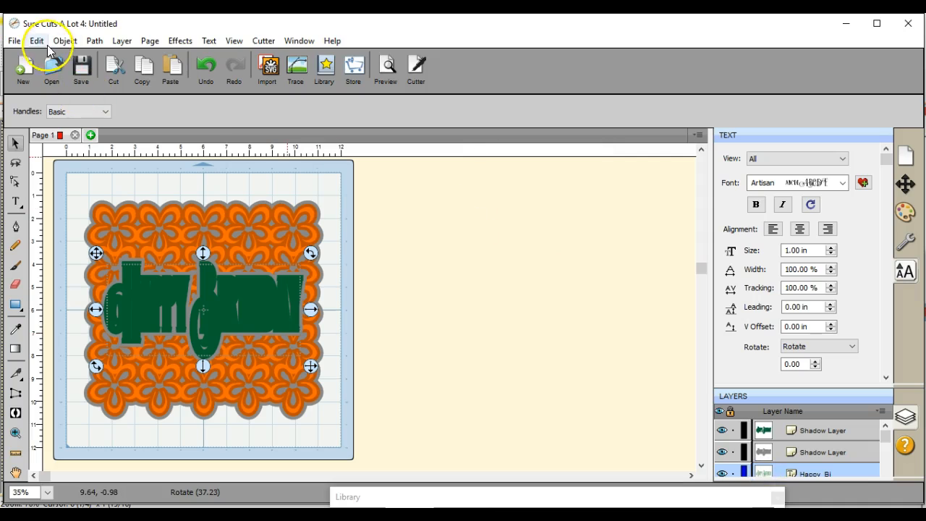
left_click(64, 41)
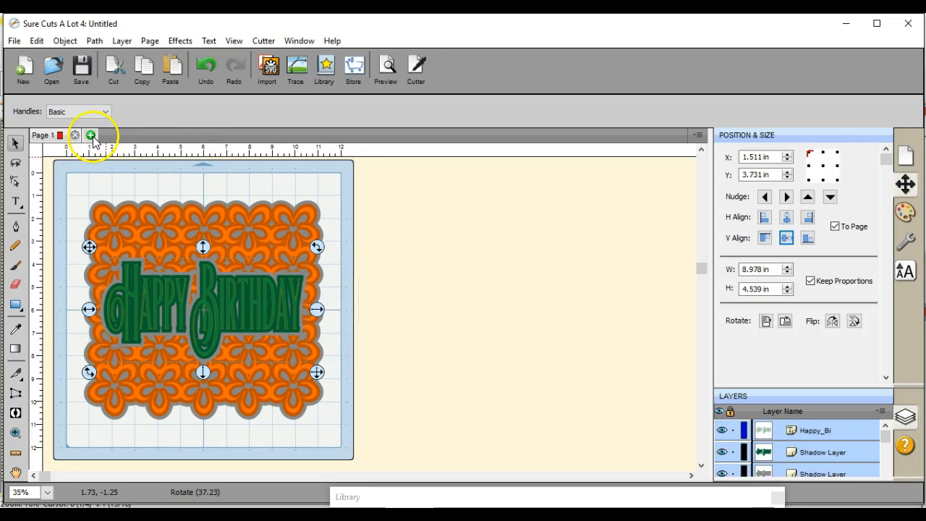
Add Page 2 and send the birthday text layers from Page 1 to it.
left_click(91, 135)
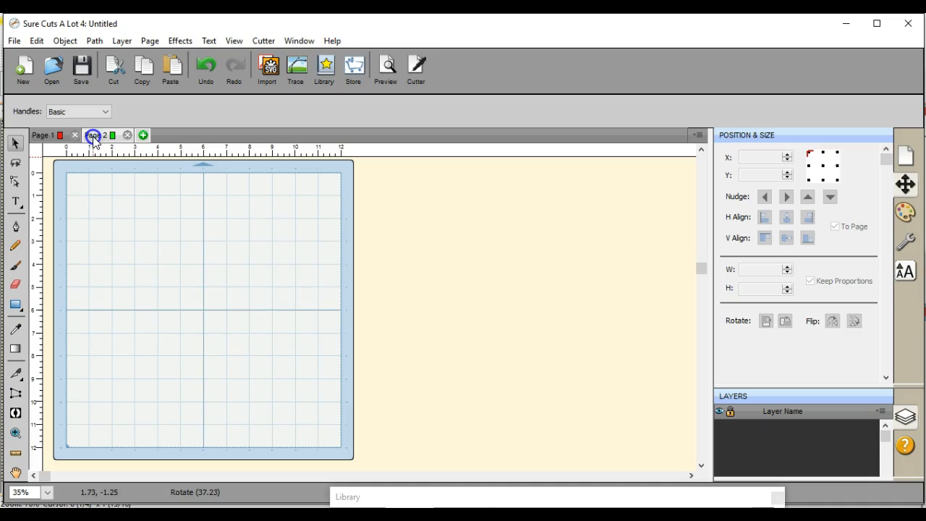
left_click(95, 135)
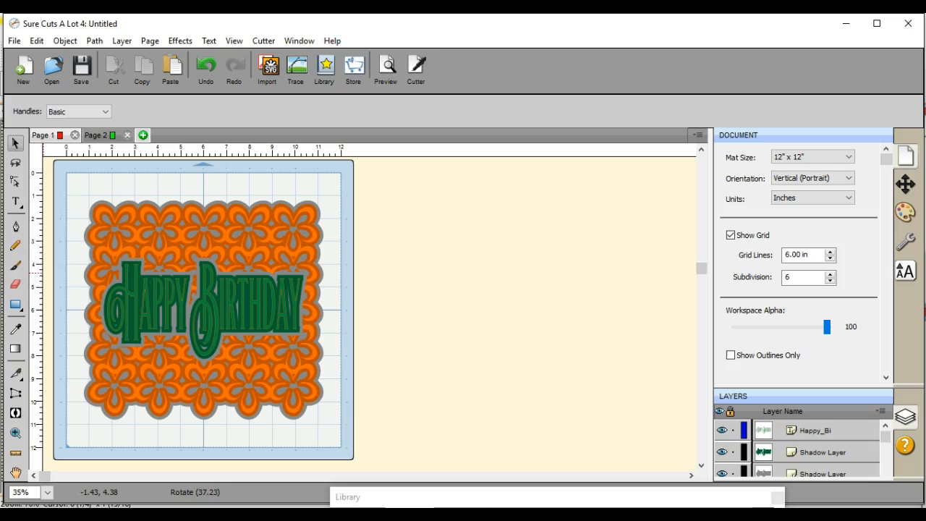
left_click(202, 310)
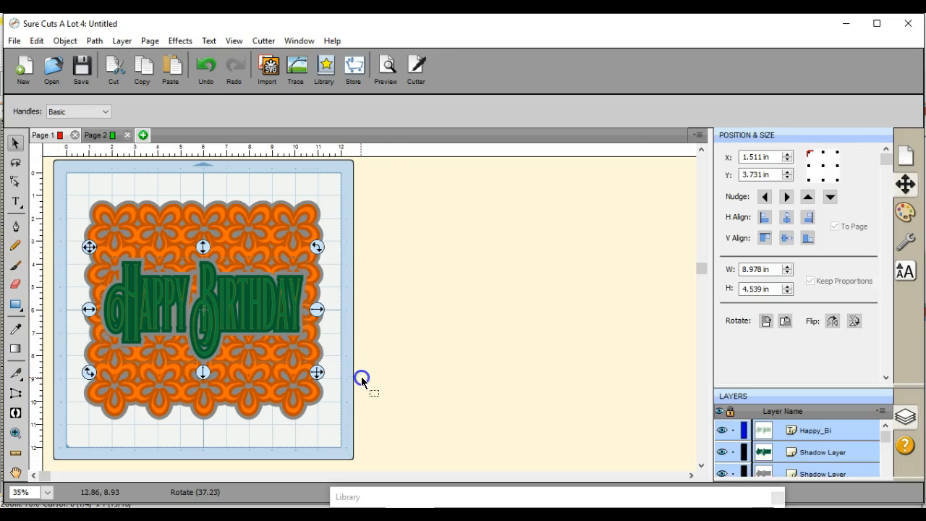
left_click(881, 411)
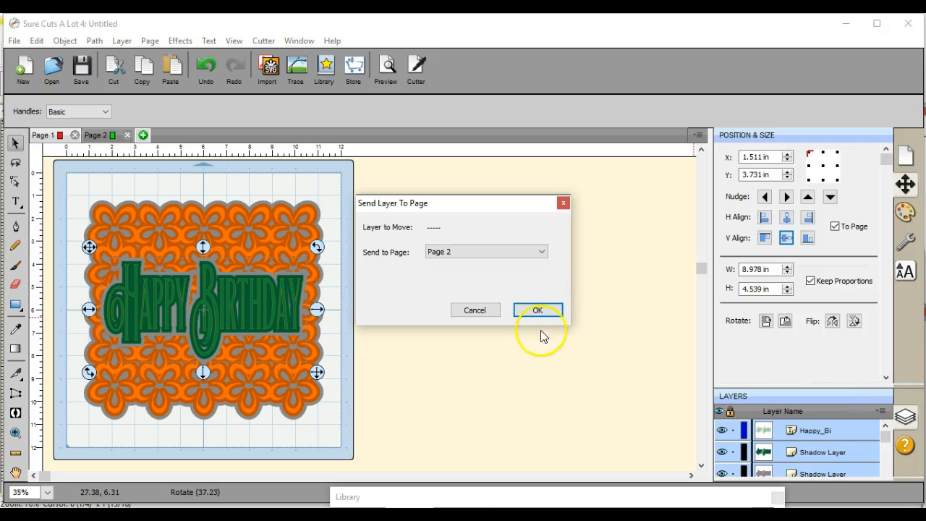
left_click(538, 309)
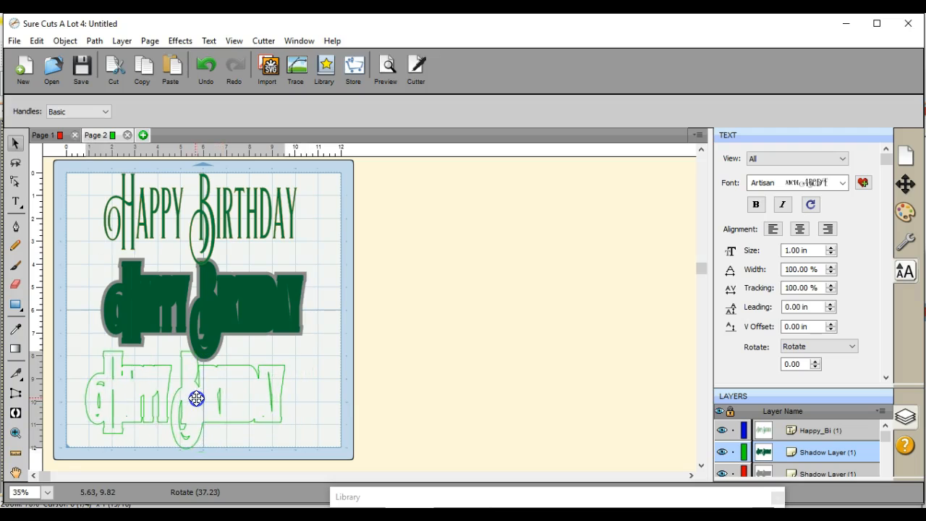
Move the green shadow text to the bottom and the gray shadow to the right.
left_click_drag(196, 398, 179, 396)
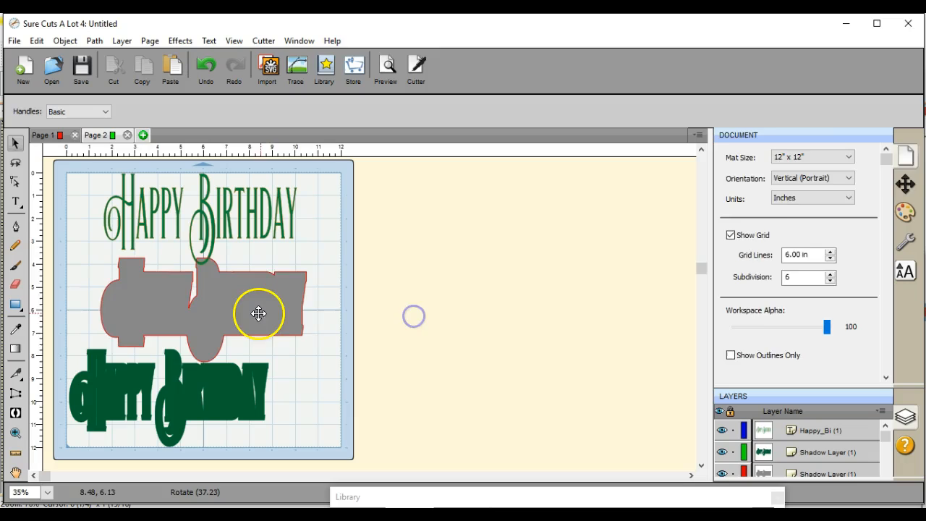
left_click_drag(258, 313, 285, 309)
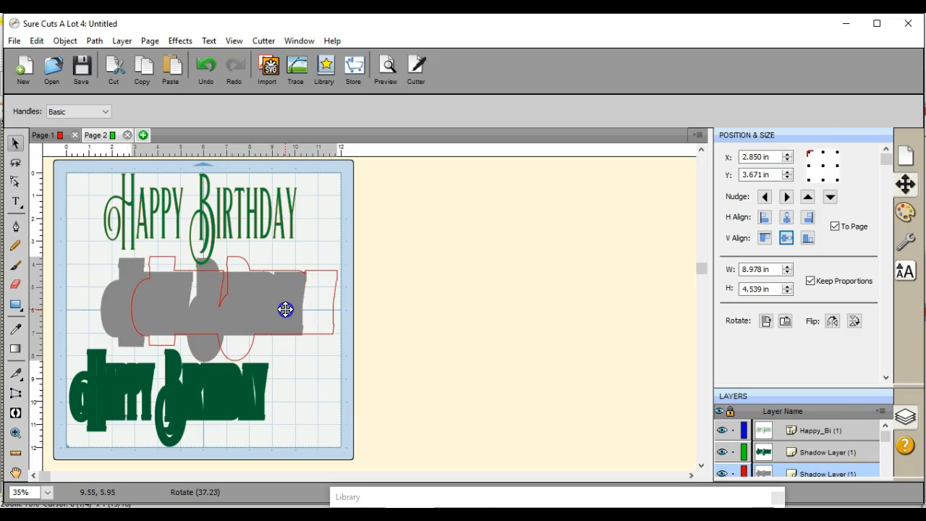
left_click_drag(285, 304, 285, 310)
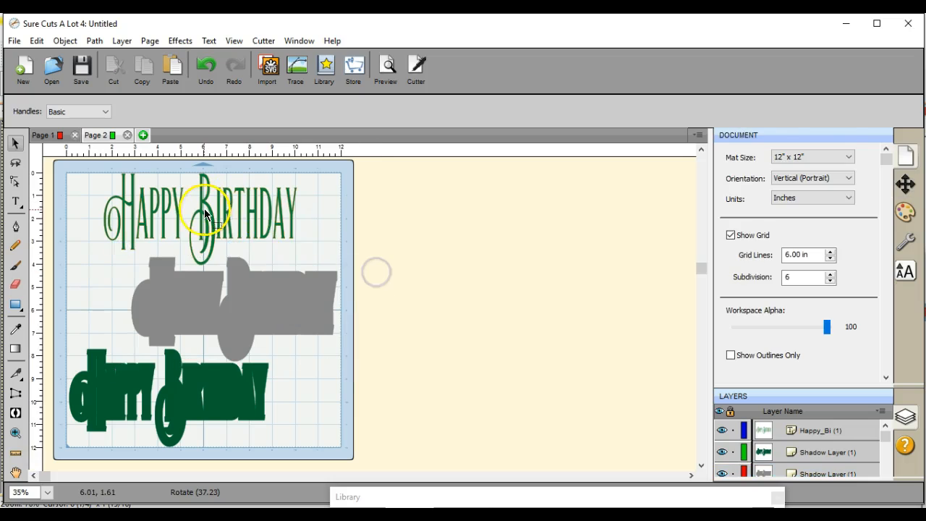
left_click(202, 213)
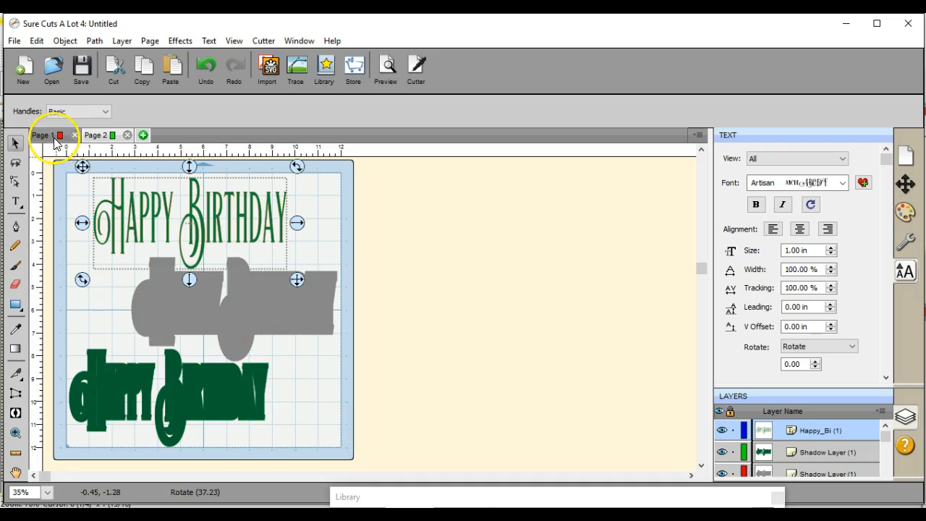
From Page 1, add Pages 3, 4 and 5 to the document.
left_click(143, 136)
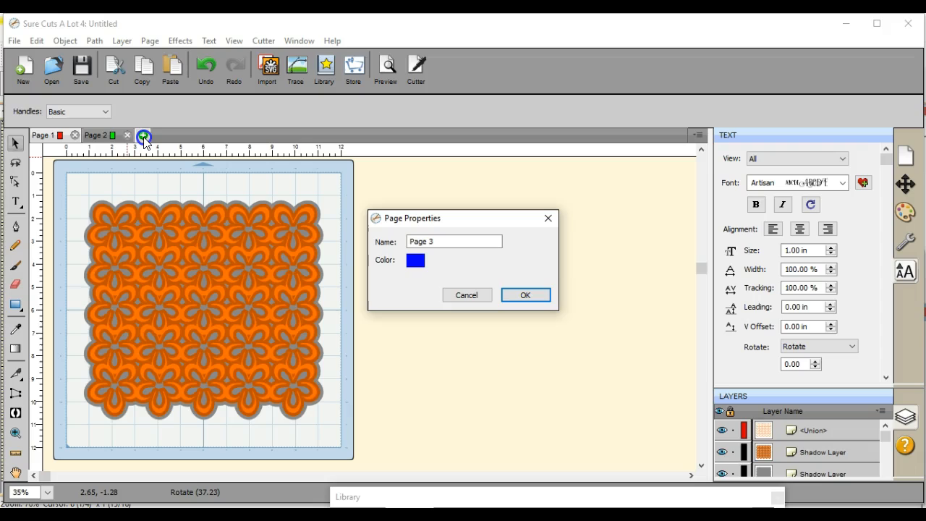
left_click(524, 294)
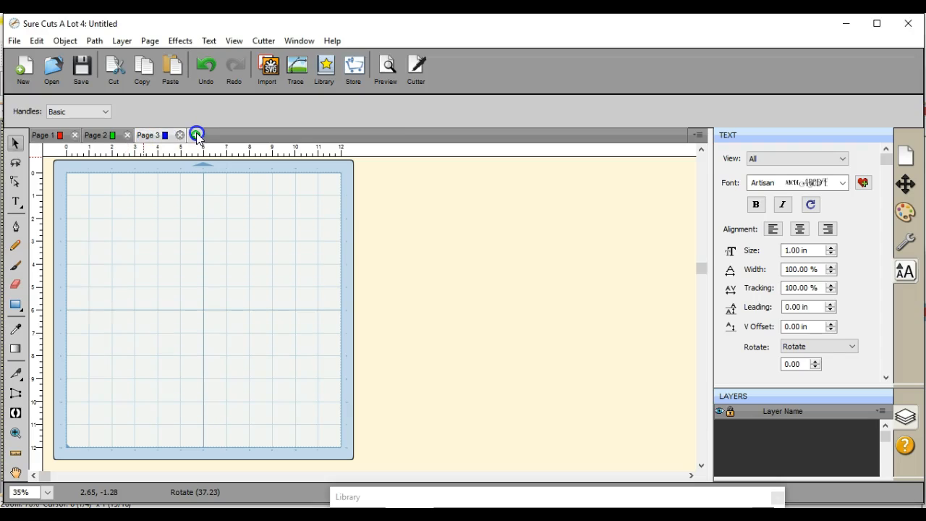
left_click(197, 135)
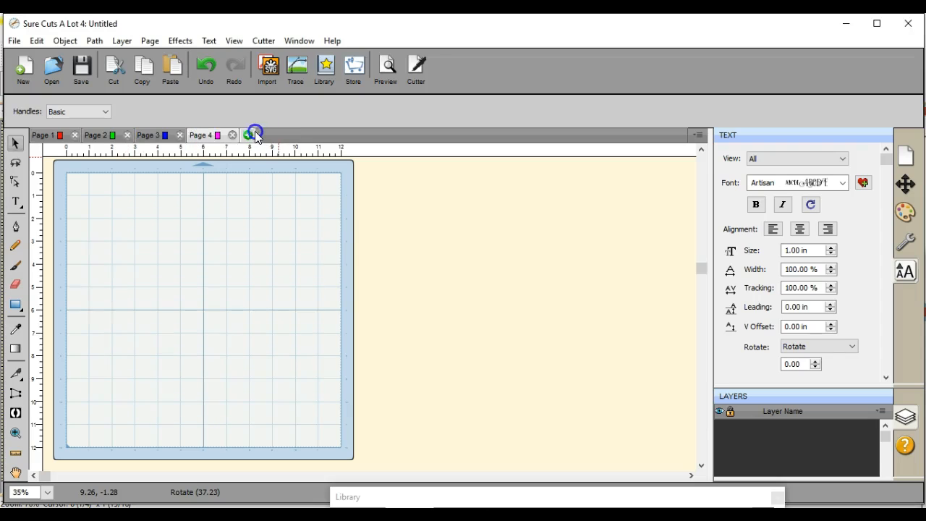
left_click(254, 134)
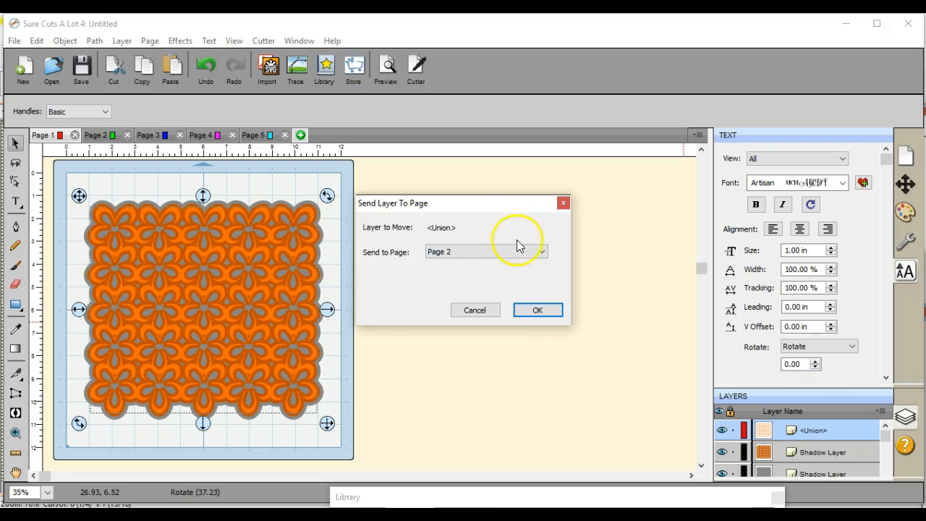
Send the flower union to Page 3 and the orange lattice shadow to Page 4, then check Pages 4 and 5.
left_click(485, 251)
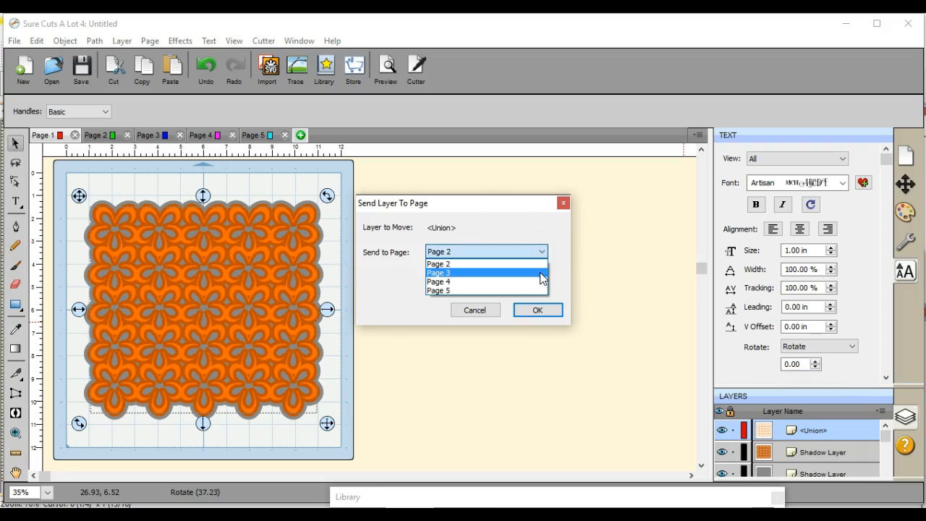
left_click(536, 309)
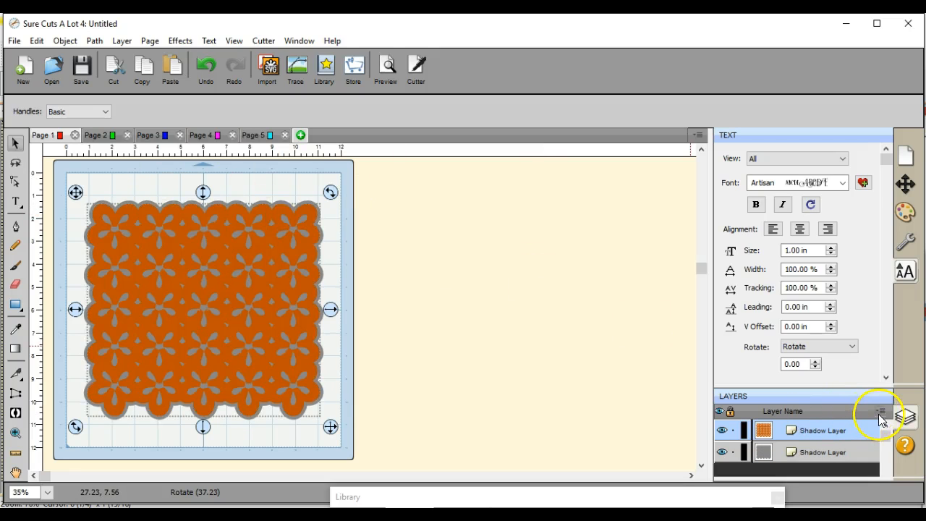
left_click(881, 412)
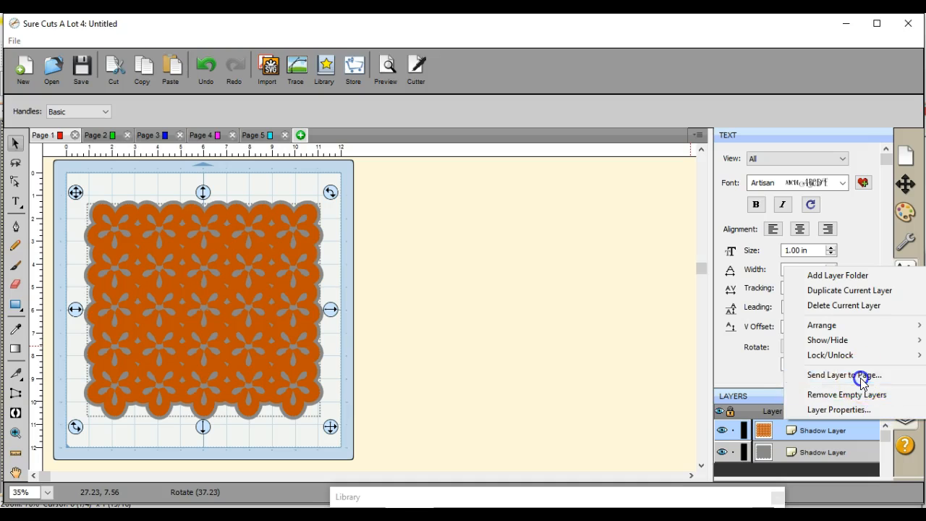
left_click(843, 374)
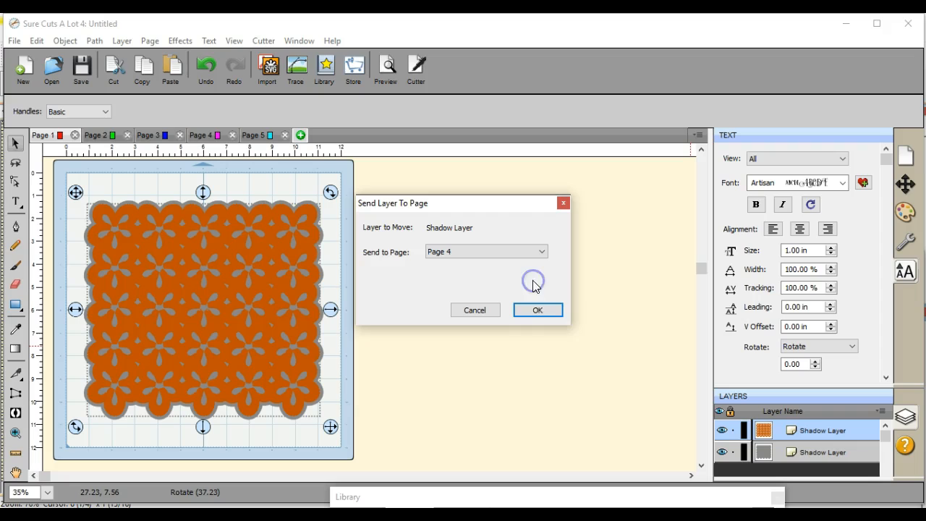
left_click(537, 310)
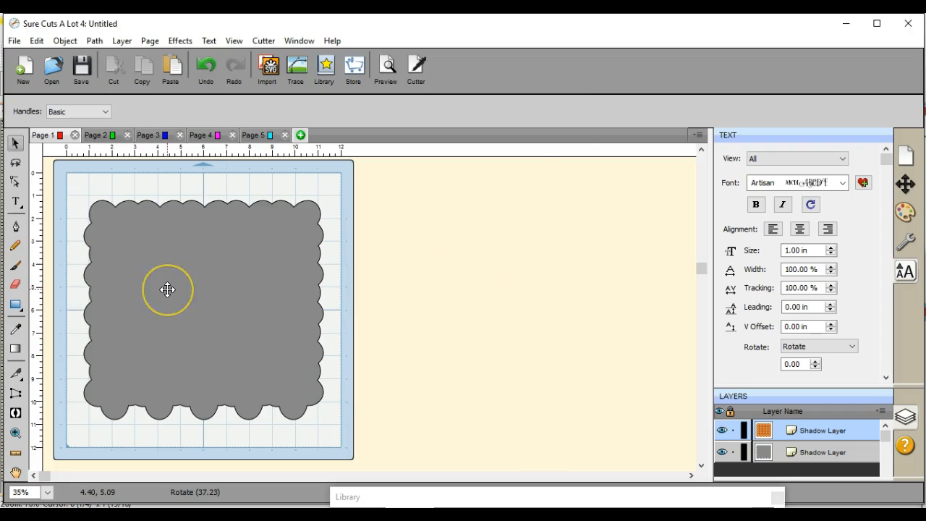
mouse_move(298, 248)
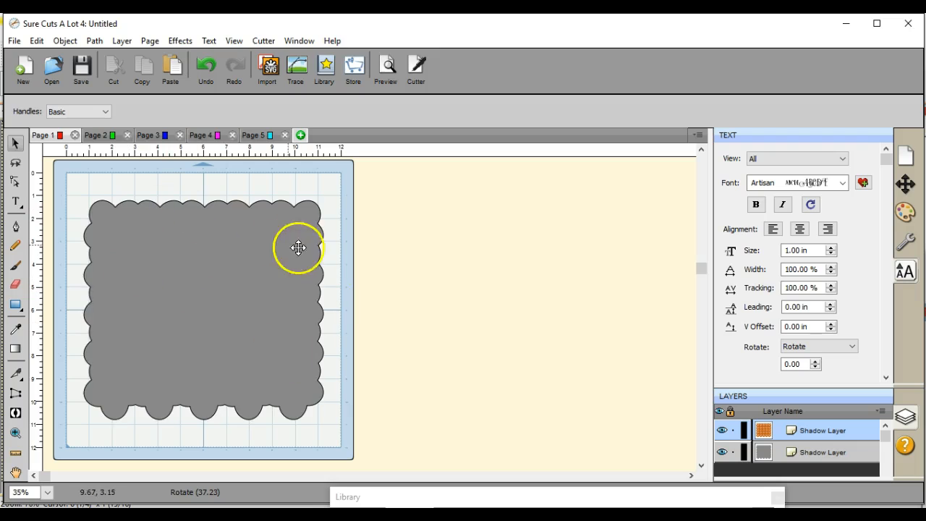
left_click(95, 134)
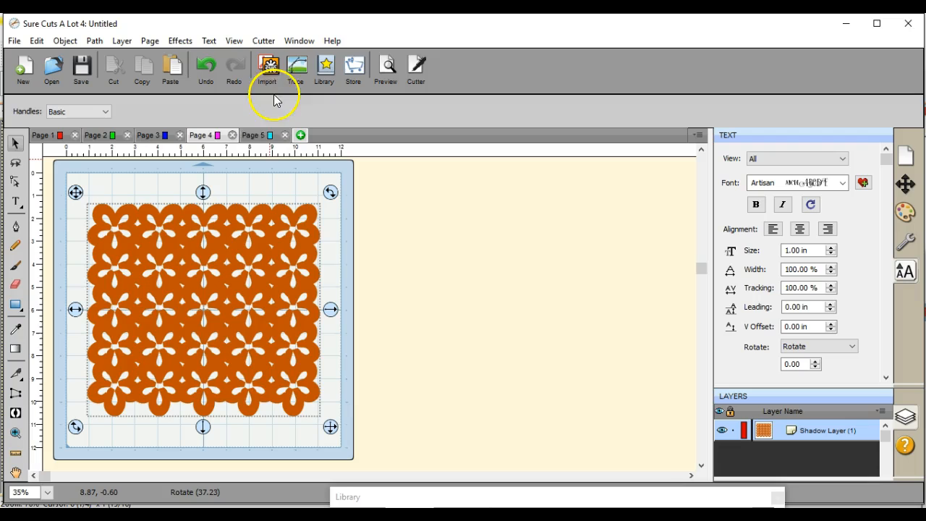
left_click(95, 135)
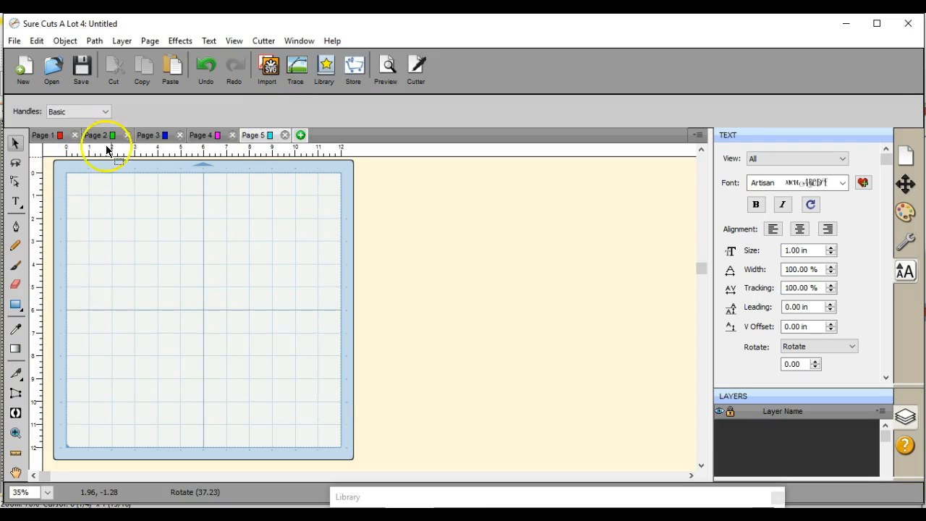
Send the gray text shadow from Page 2 to Page 5 and check Pages 4 and 5.
left_click(94, 135)
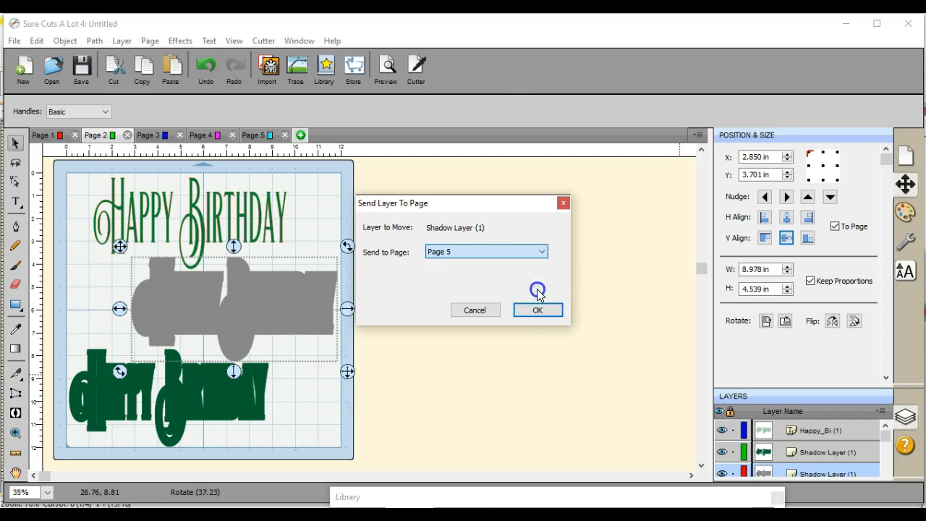
left_click(537, 309)
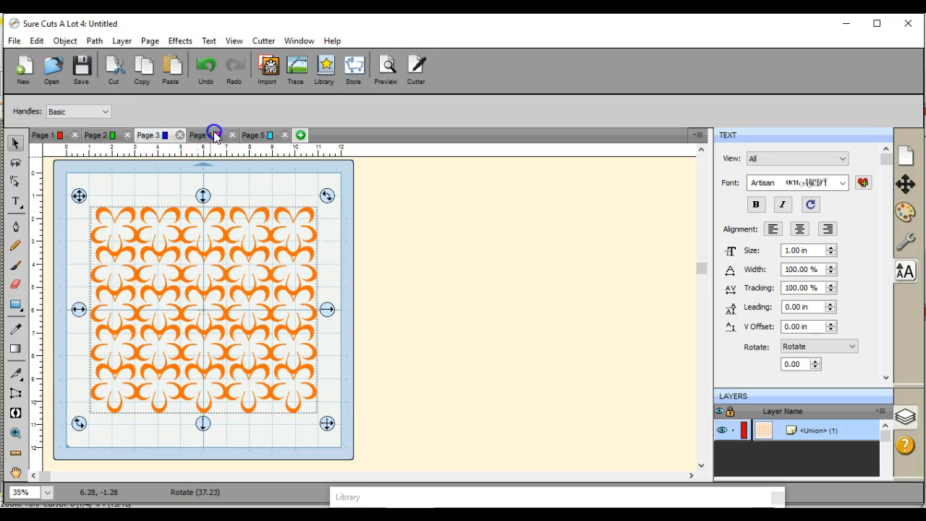
left_click(201, 136)
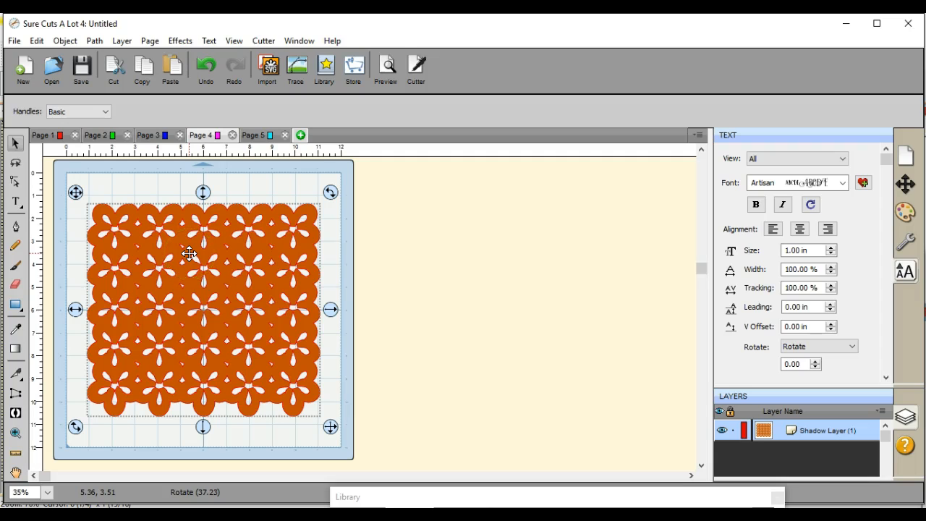
left_click(253, 136)
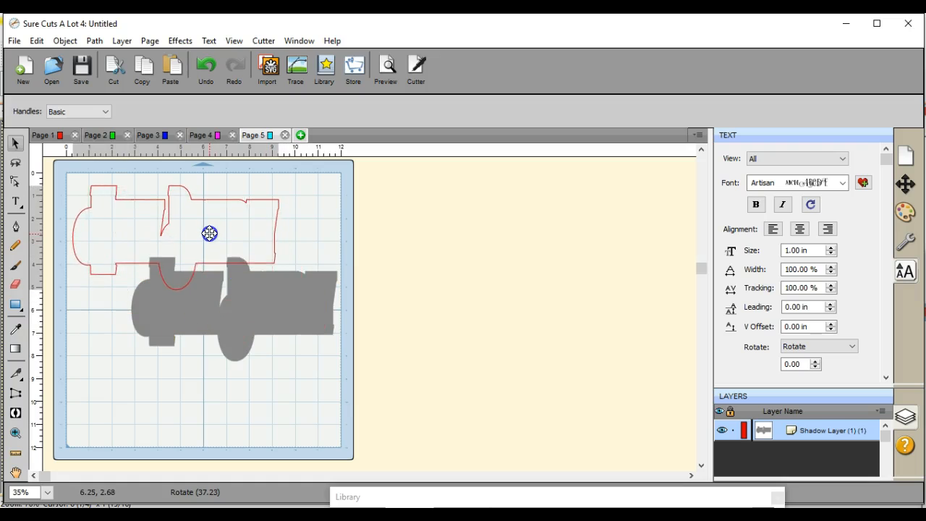
Move the gray shadow and scalloped base toward the top, then return to Page 2.
left_click_drag(231, 303, 206, 225)
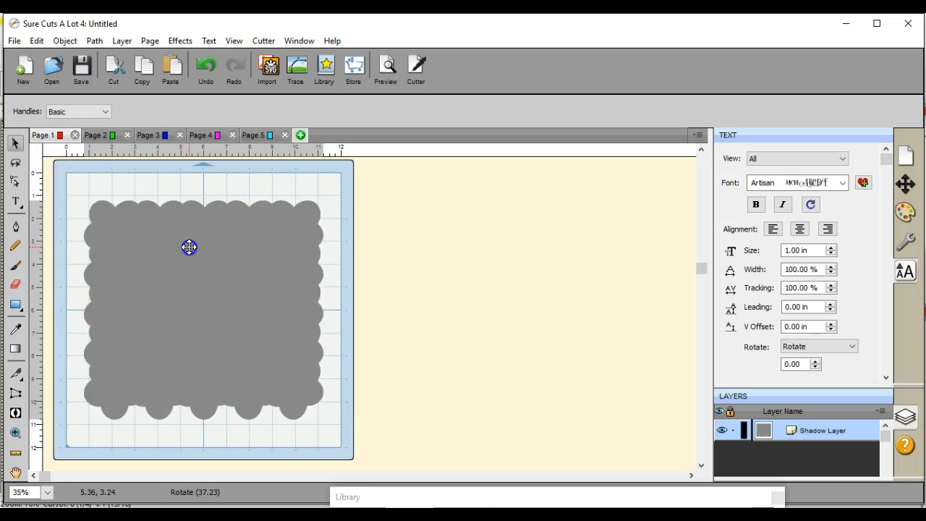
left_click_drag(190, 247, 179, 225)
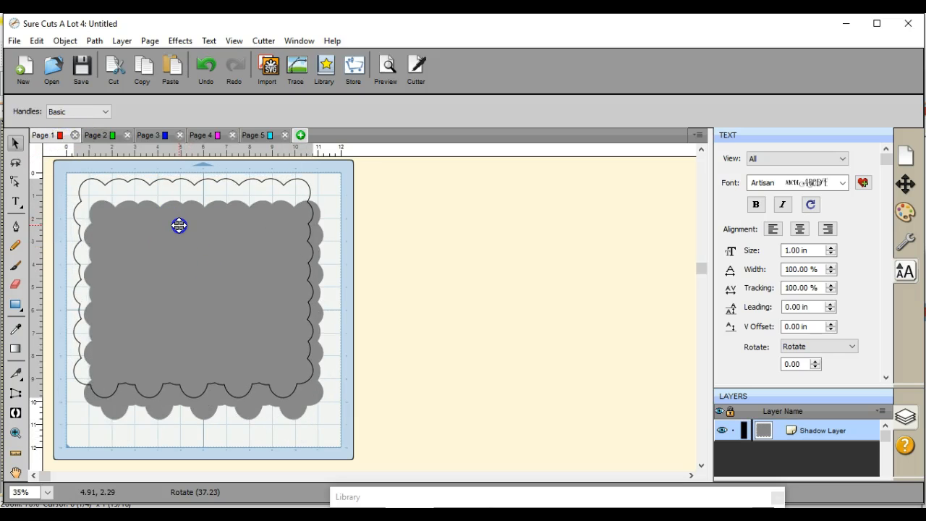
left_click(179, 224)
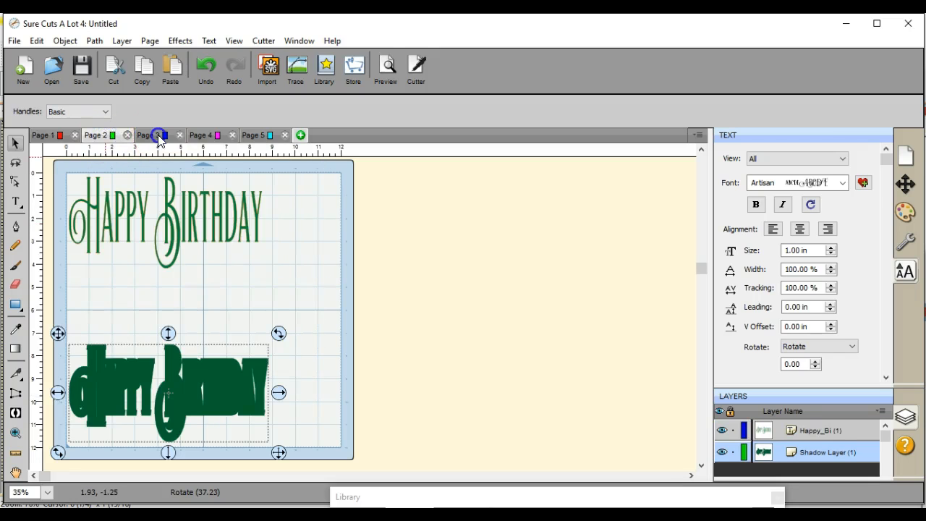
left_click(251, 136)
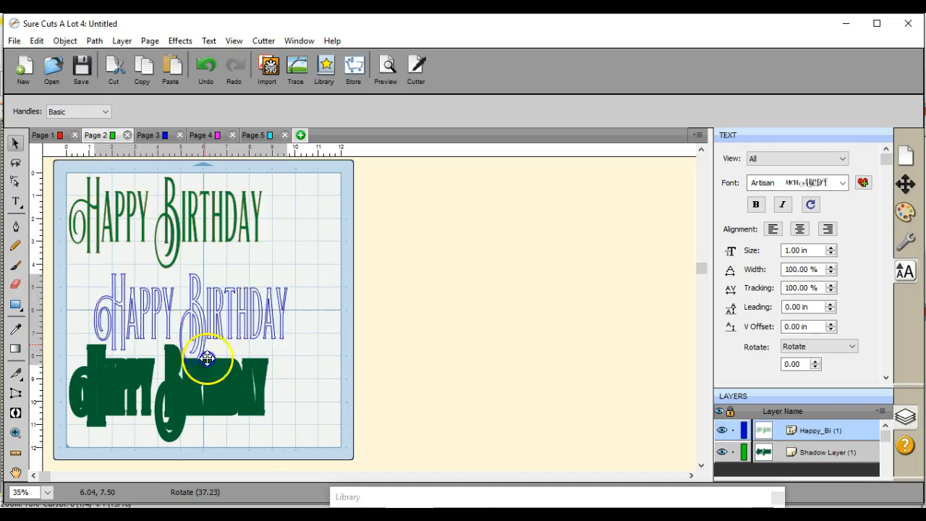
left_click_drag(206, 358, 186, 396)
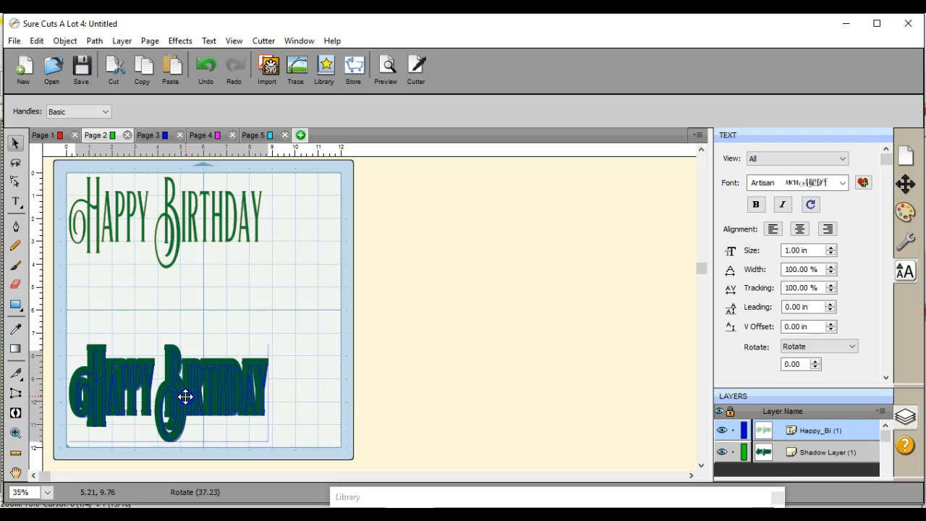
left_click_drag(186, 397, 180, 394)
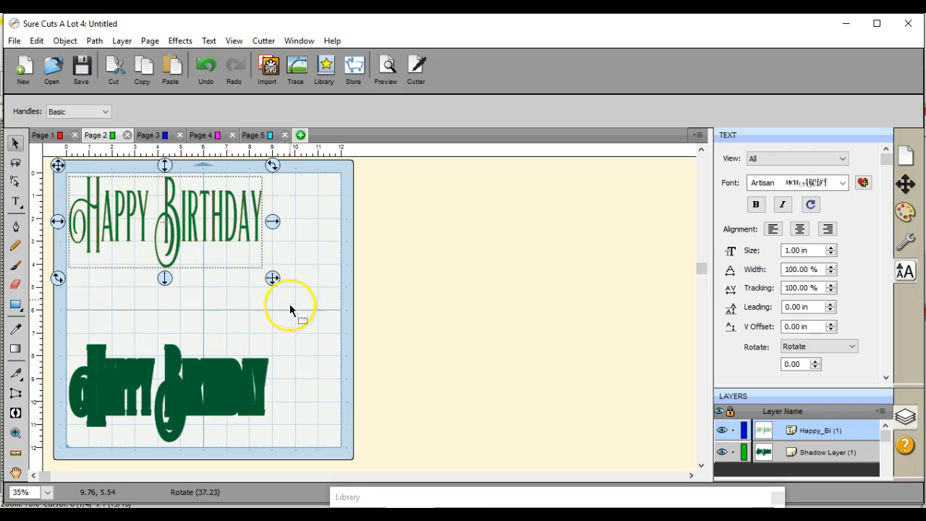
mouse_move(123, 465)
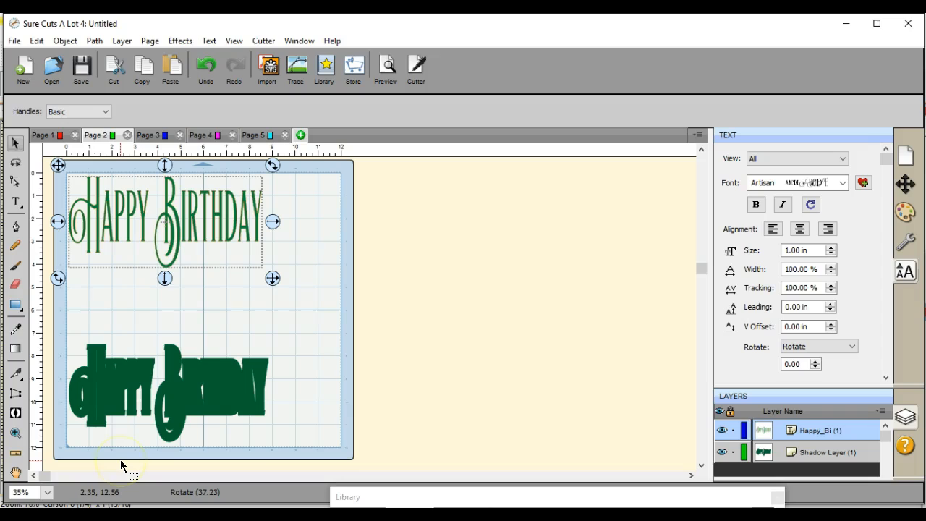